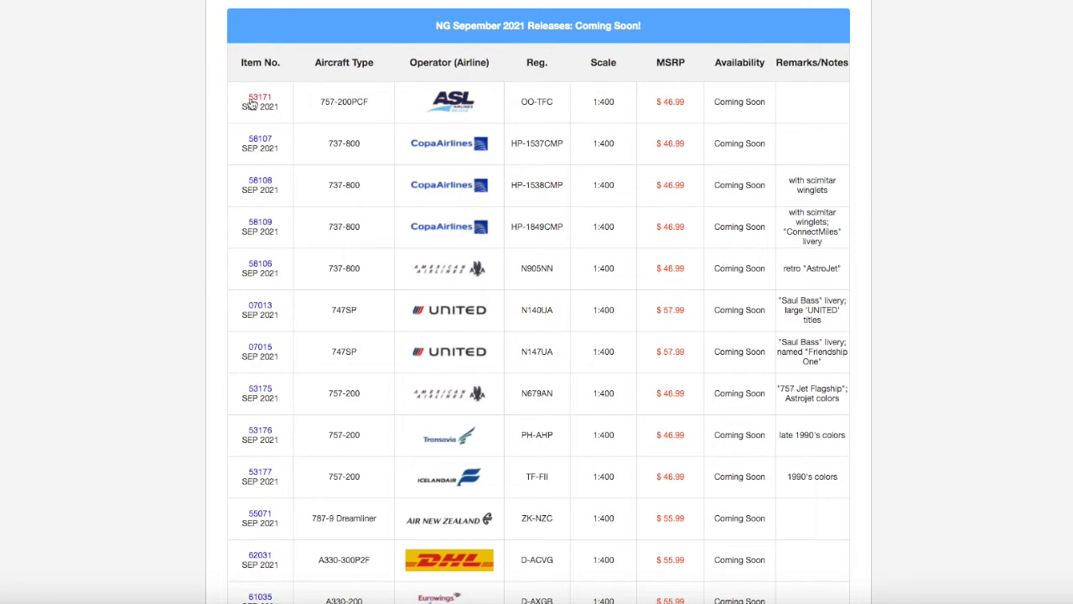
View the livery previews for models 53171 and 58107
click(260, 95)
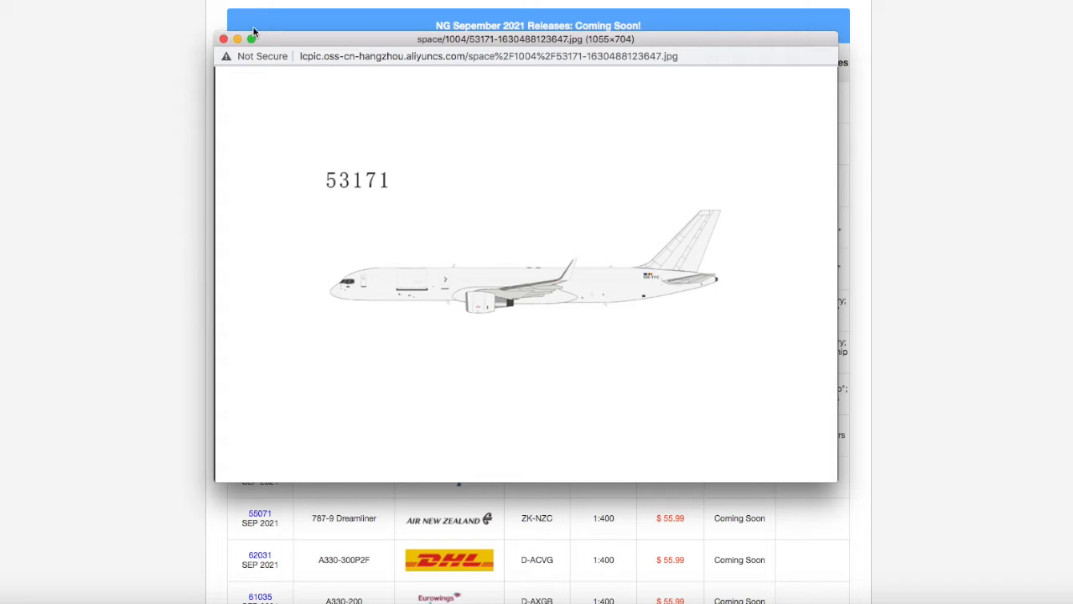
click(223, 39)
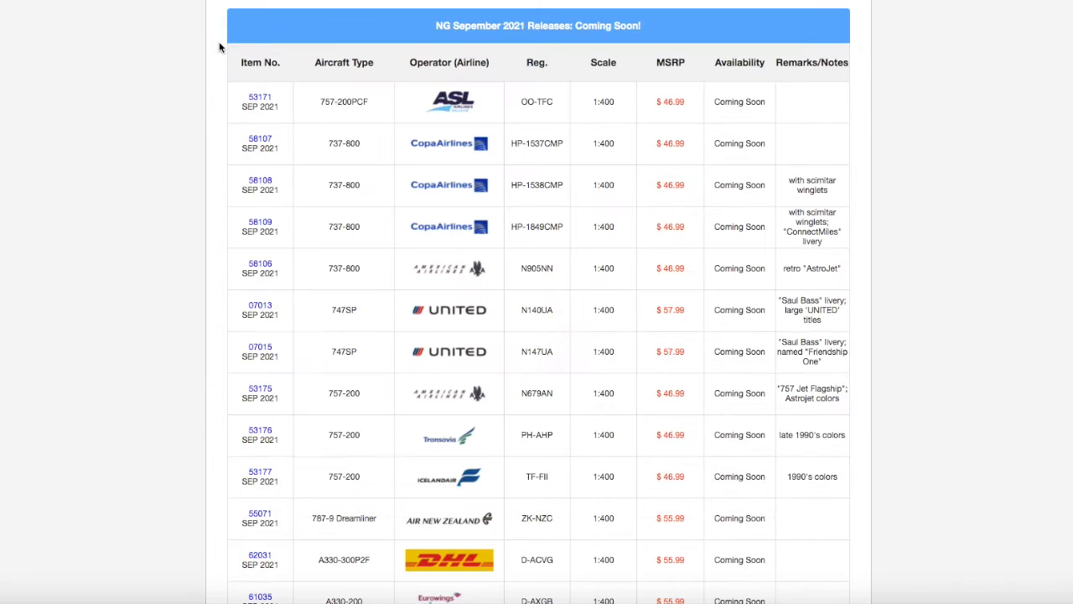
mouse_move(576, 104)
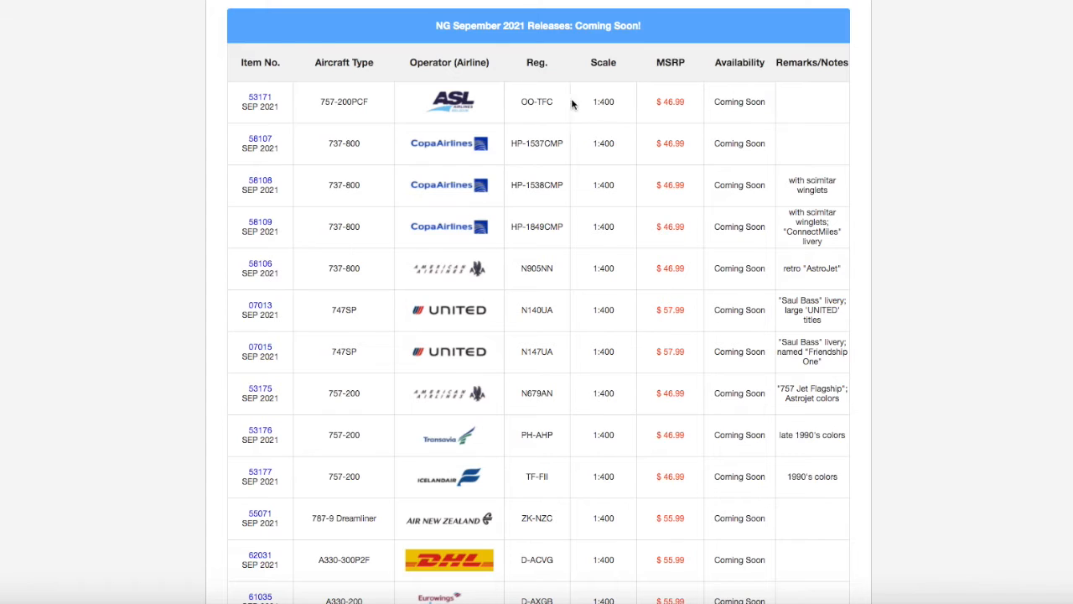
mouse_move(660, 79)
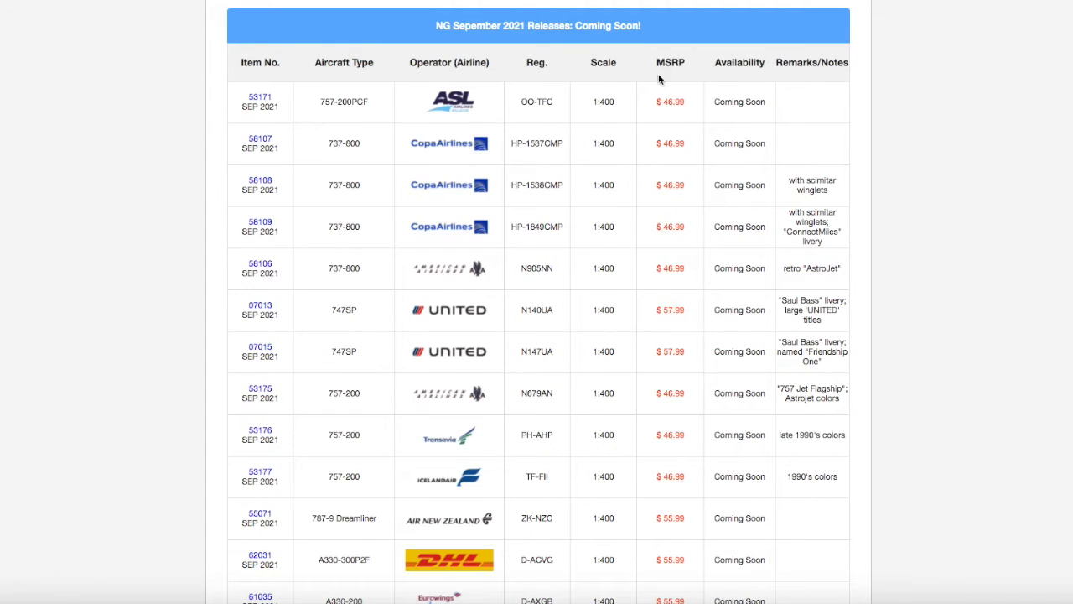
mouse_move(336, 96)
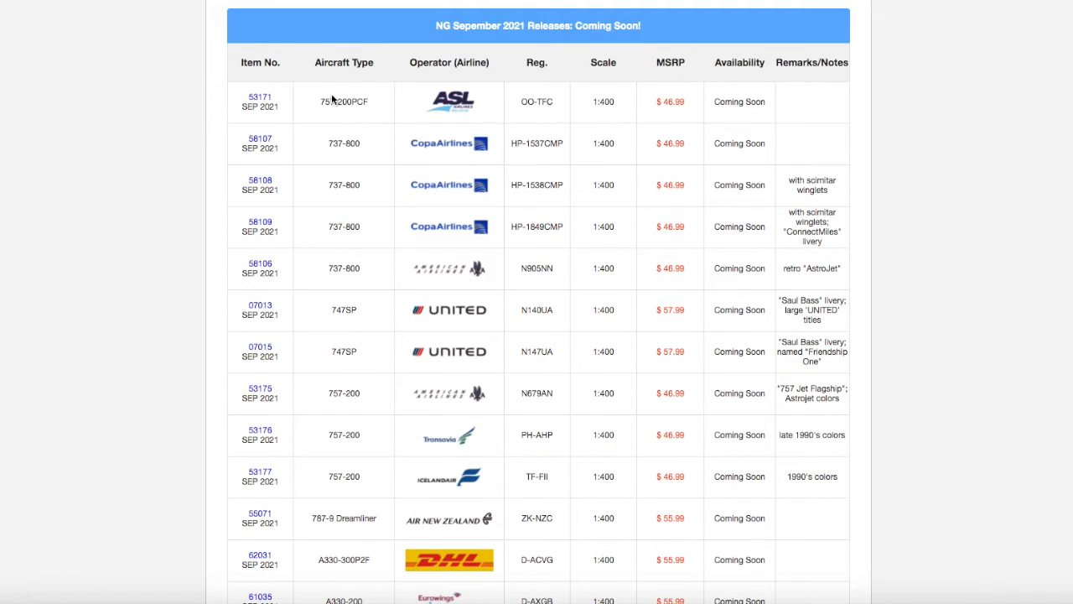
mouse_move(291, 157)
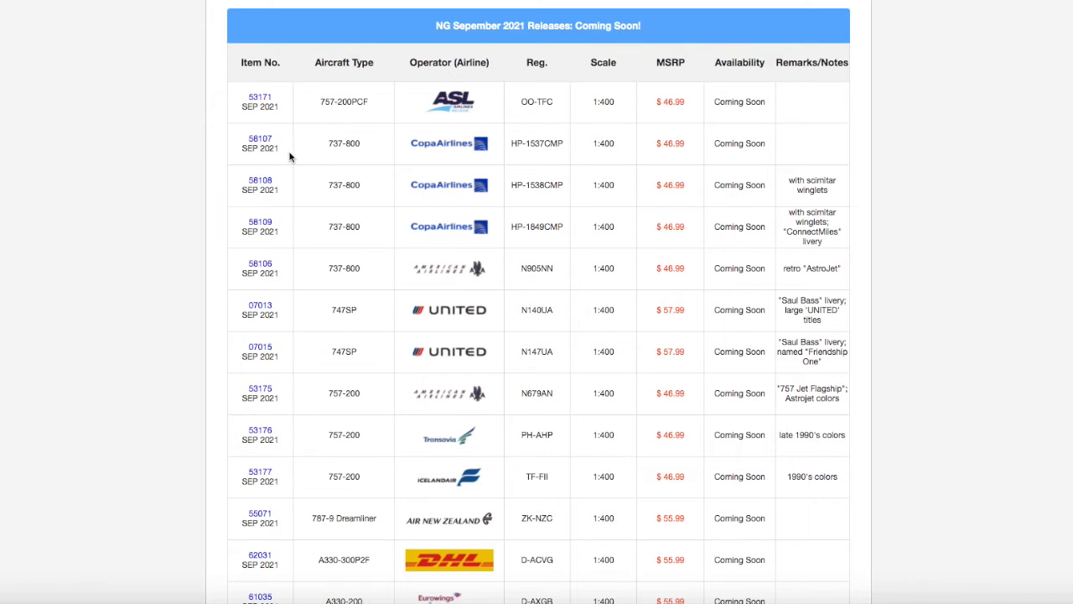
click(260, 138)
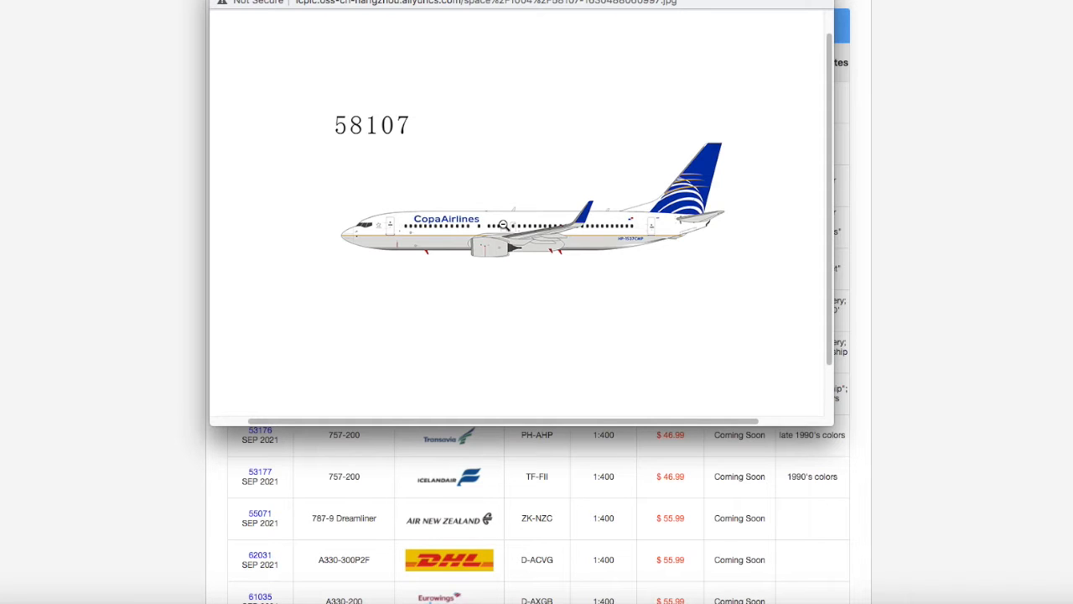
mouse_move(510, 233)
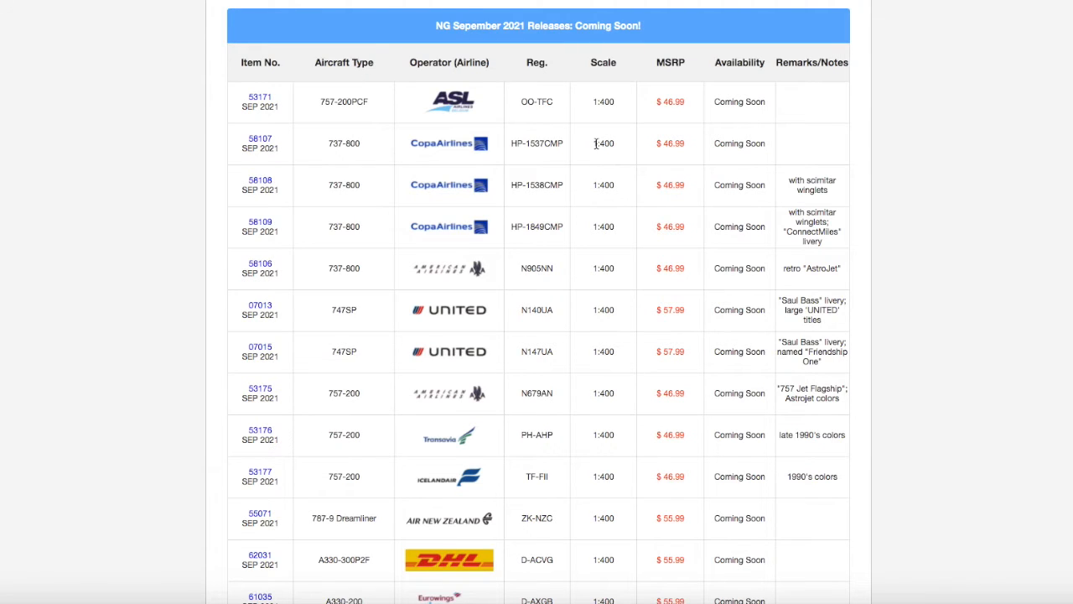
double_click(608, 142)
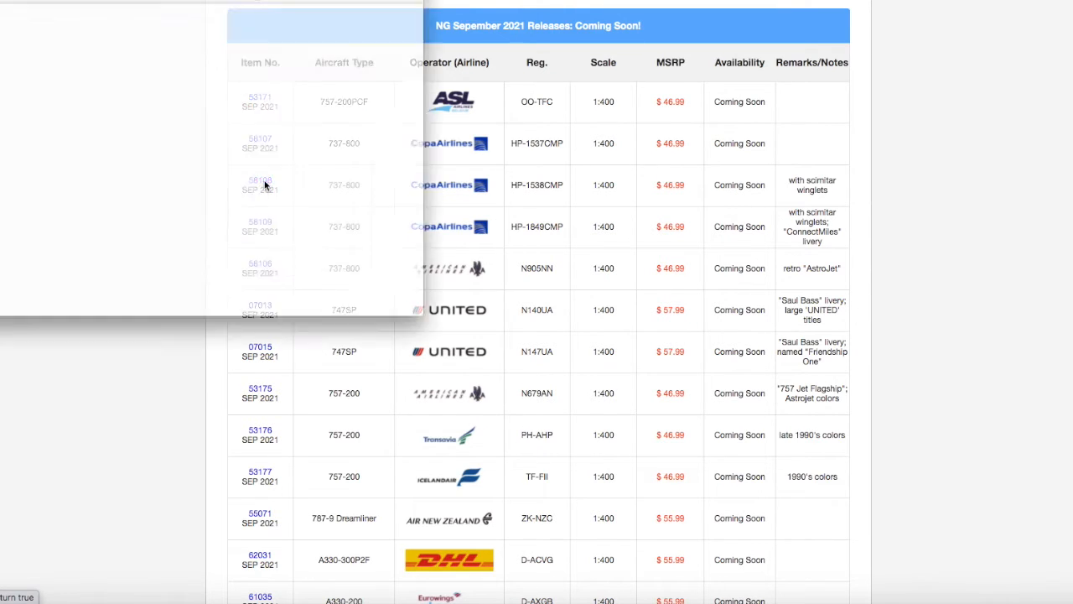
View the livery preview for model 58108 and the following row, then scroll further down the table
click(260, 180)
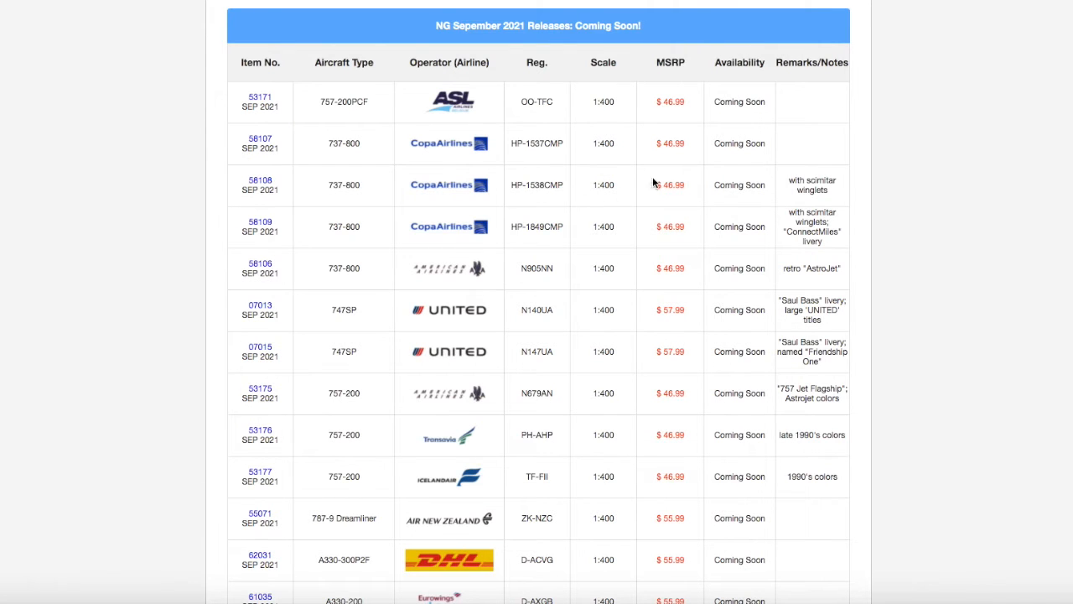
mouse_move(260, 226)
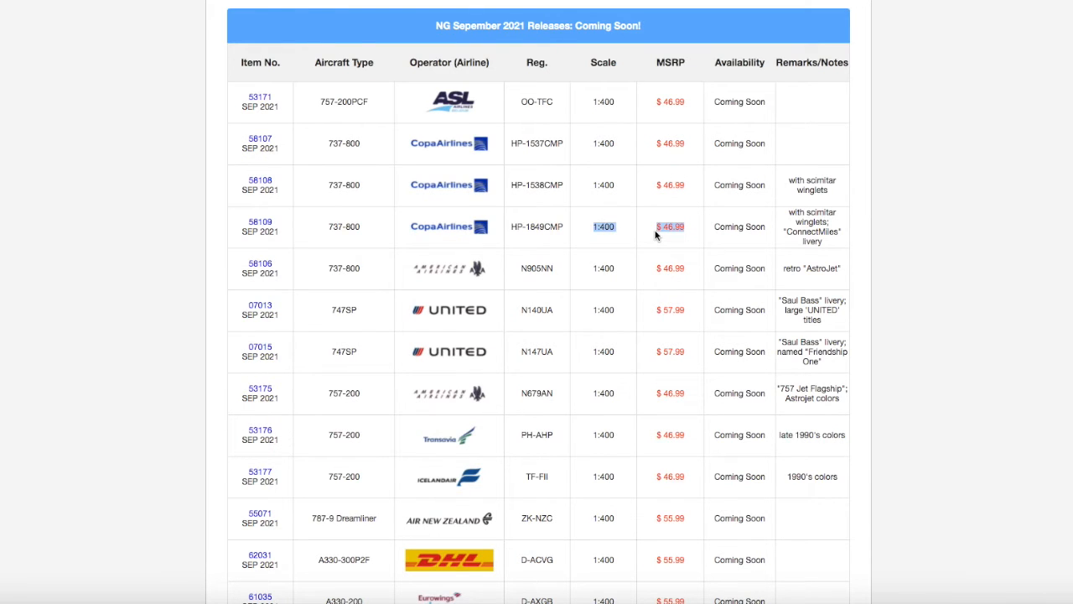
mouse_move(518, 268)
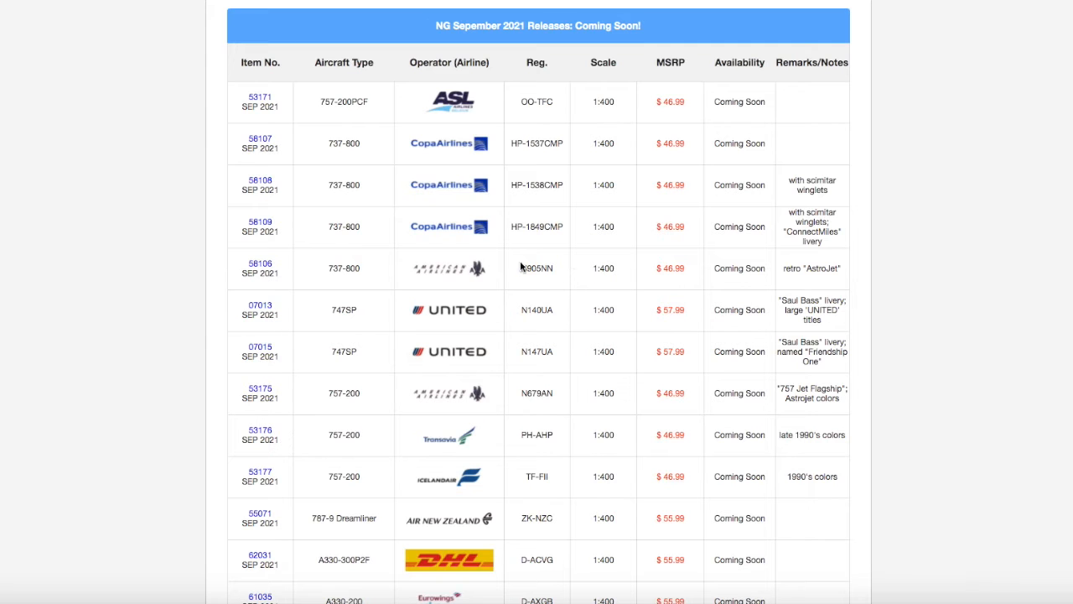
click(260, 264)
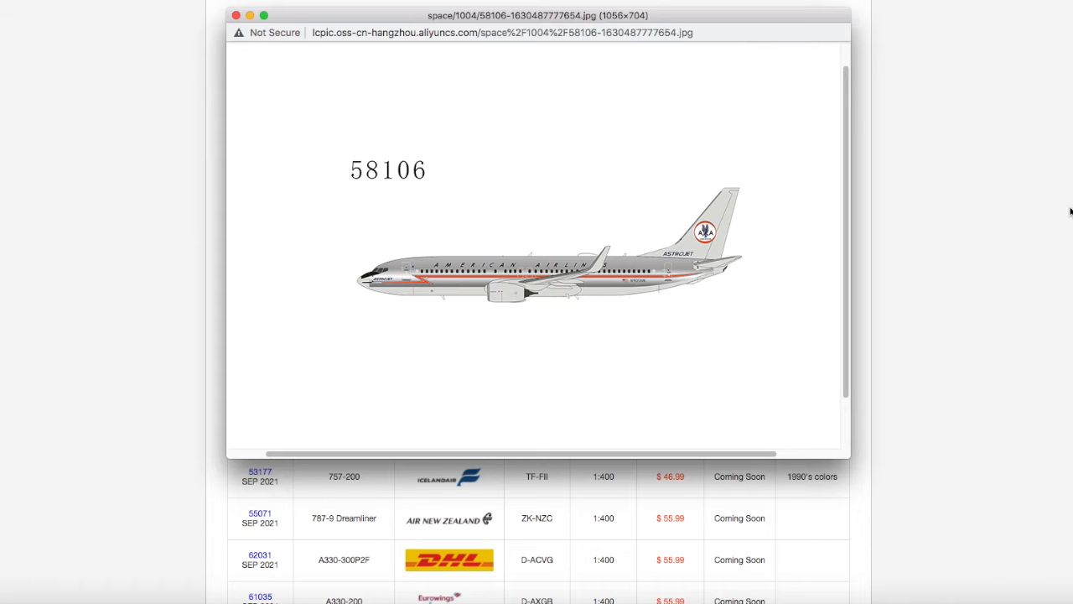
mouse_move(164, 44)
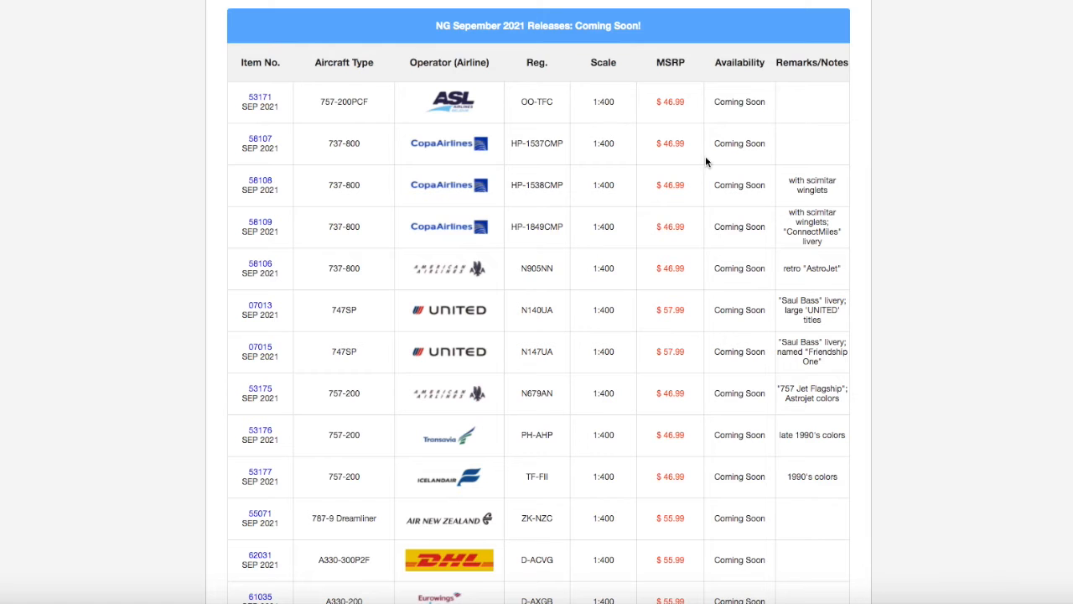
mouse_move(629, 285)
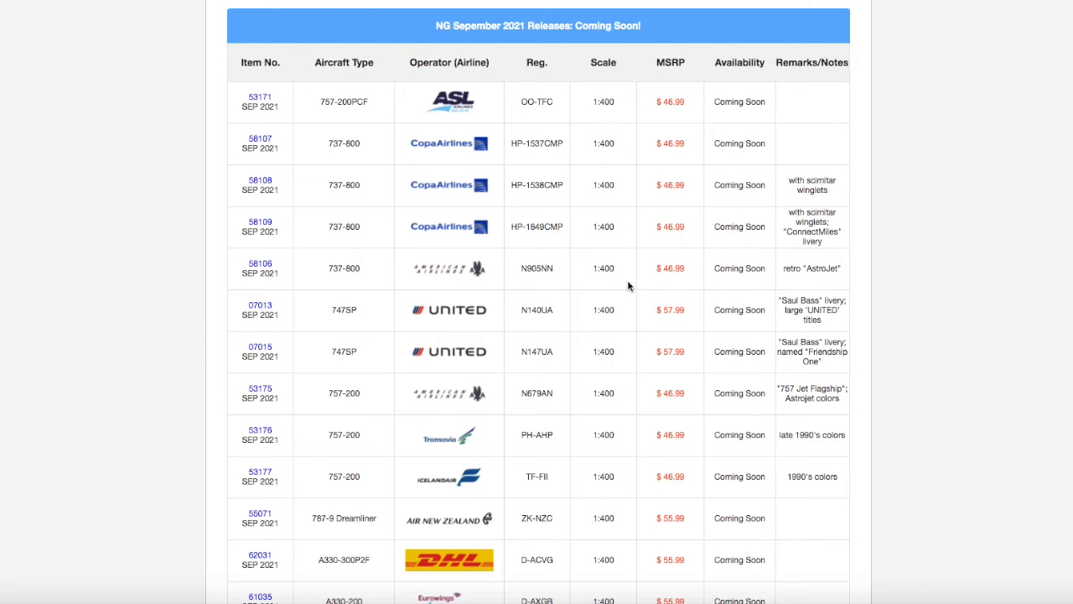
scroll(down, 3)
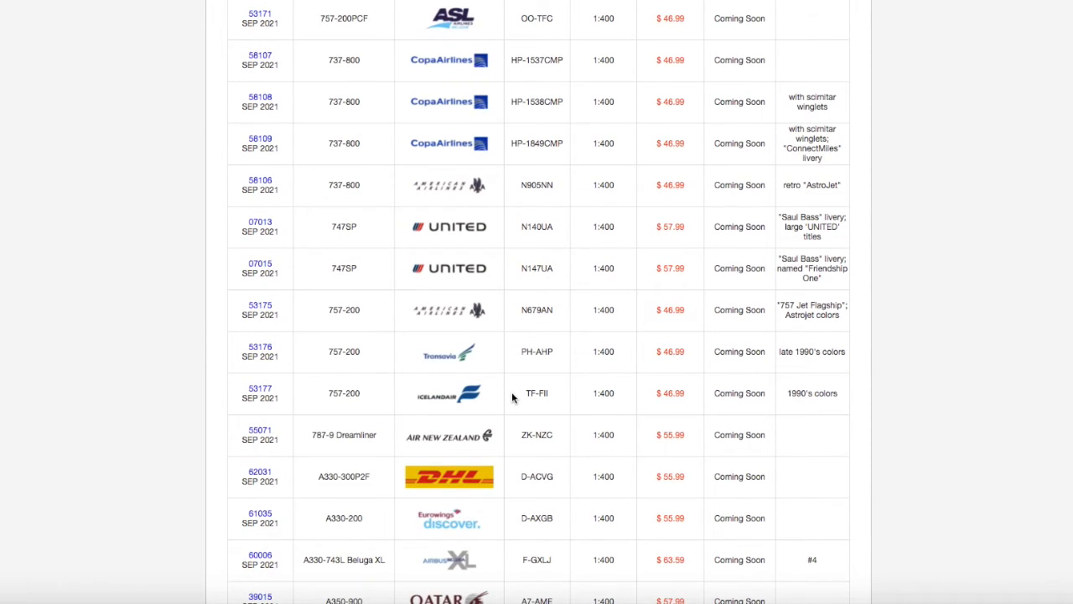
scroll(down, 3)
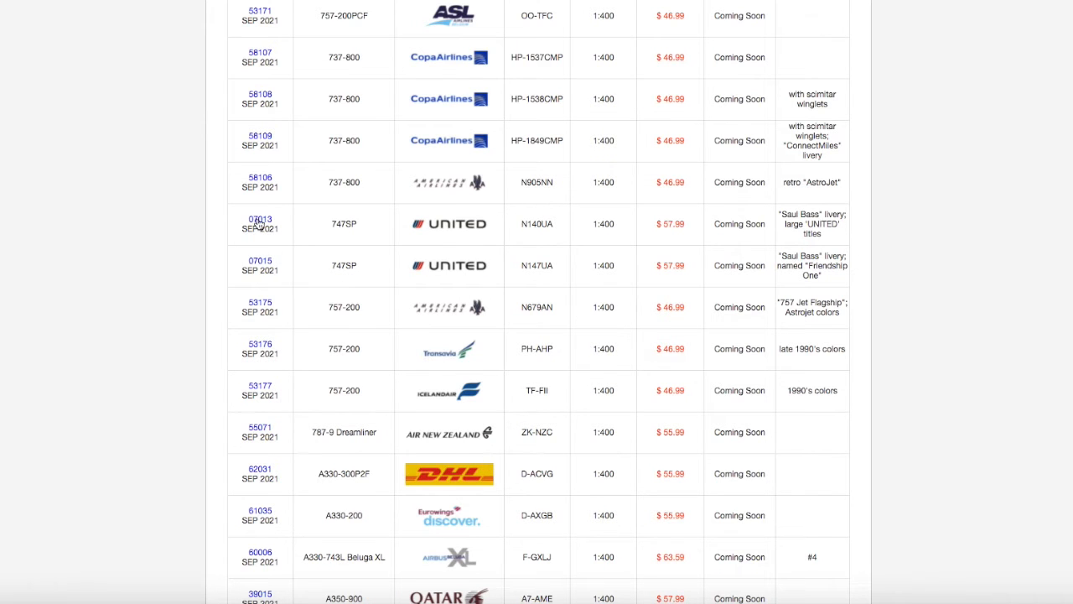
View the 07013 and 07015 'Friendship One' previews, then scroll to the final table row
click(260, 219)
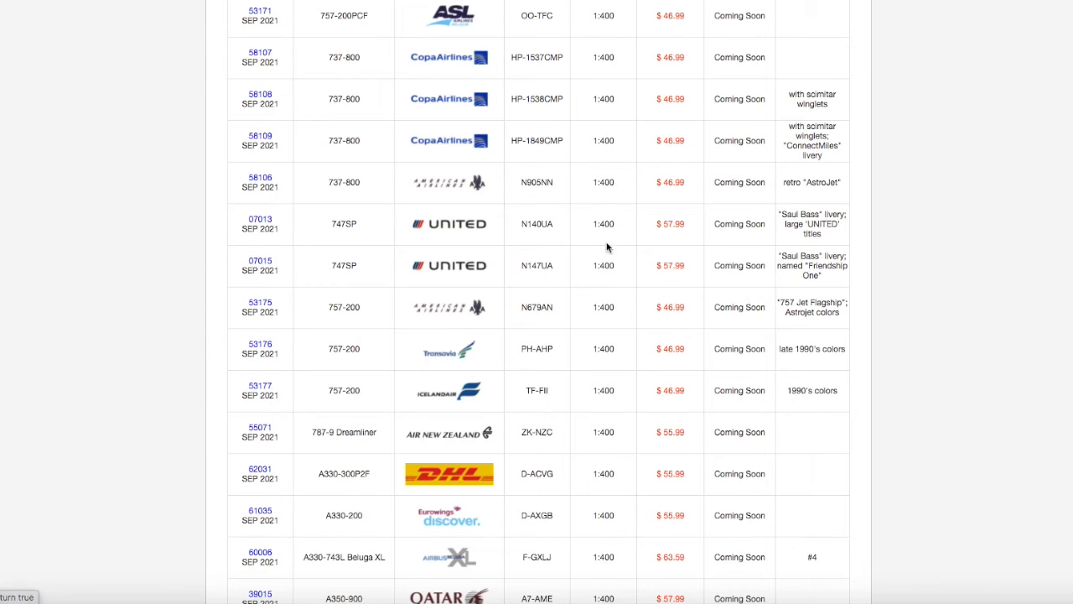
double_click(536, 224)
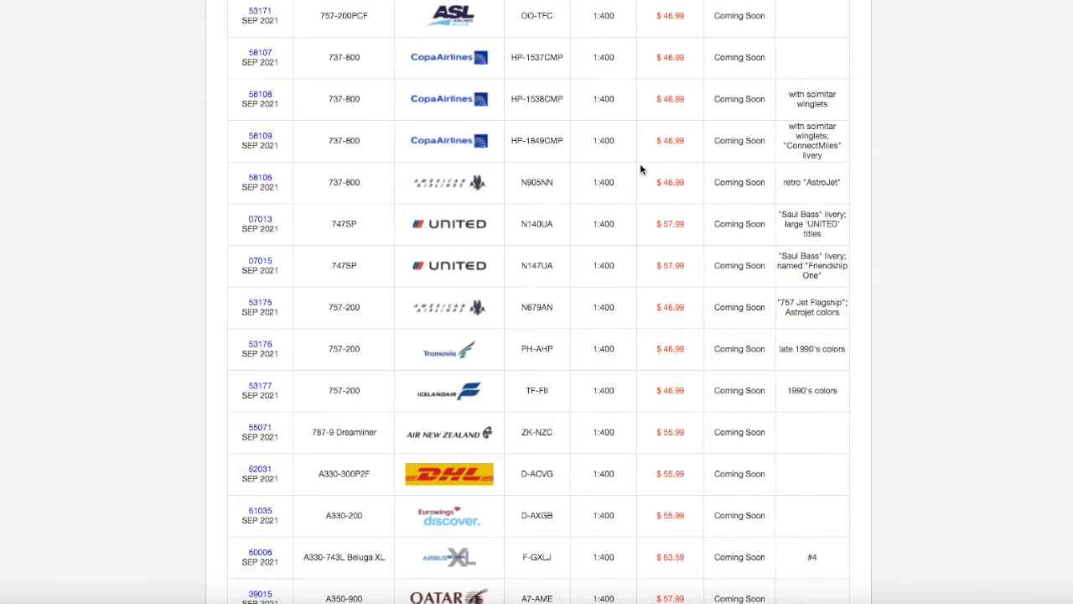
mouse_move(262, 263)
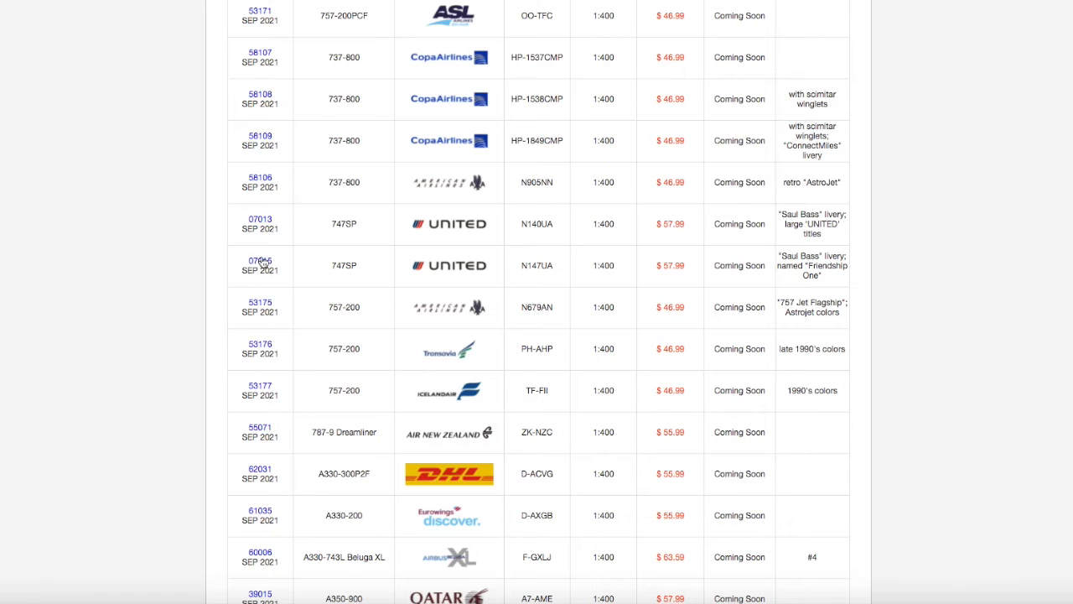
click(260, 260)
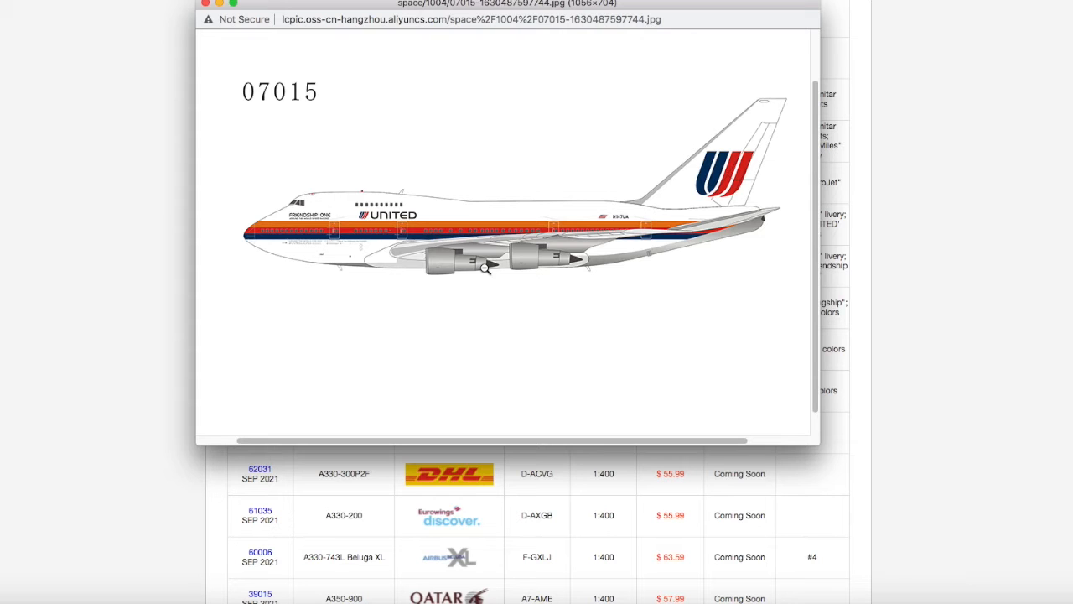
mouse_move(245, 28)
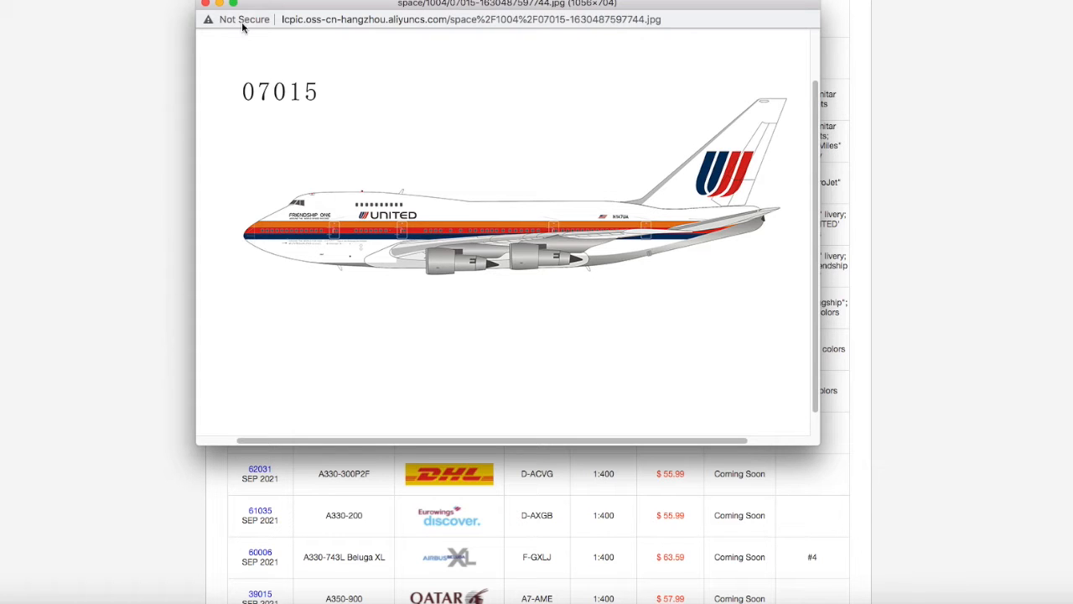
click(207, 17)
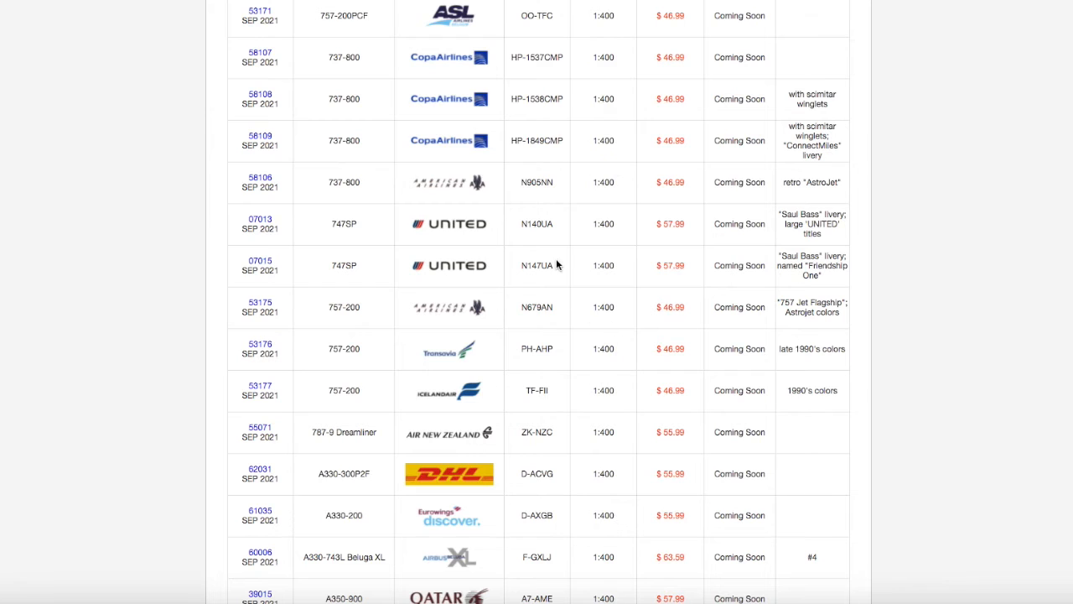
mouse_move(521, 265)
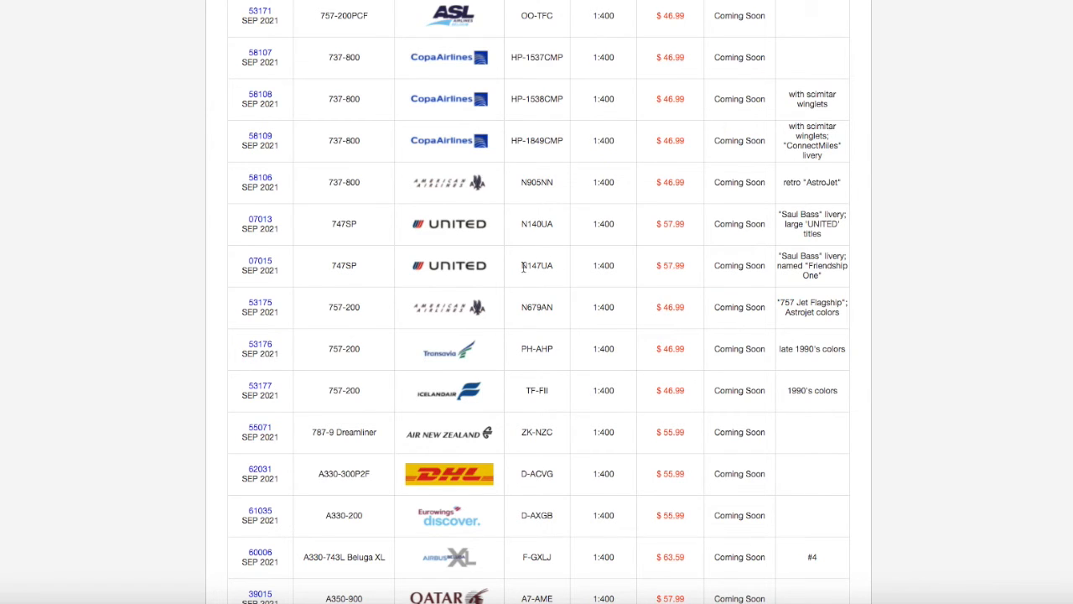
scroll(down, 3)
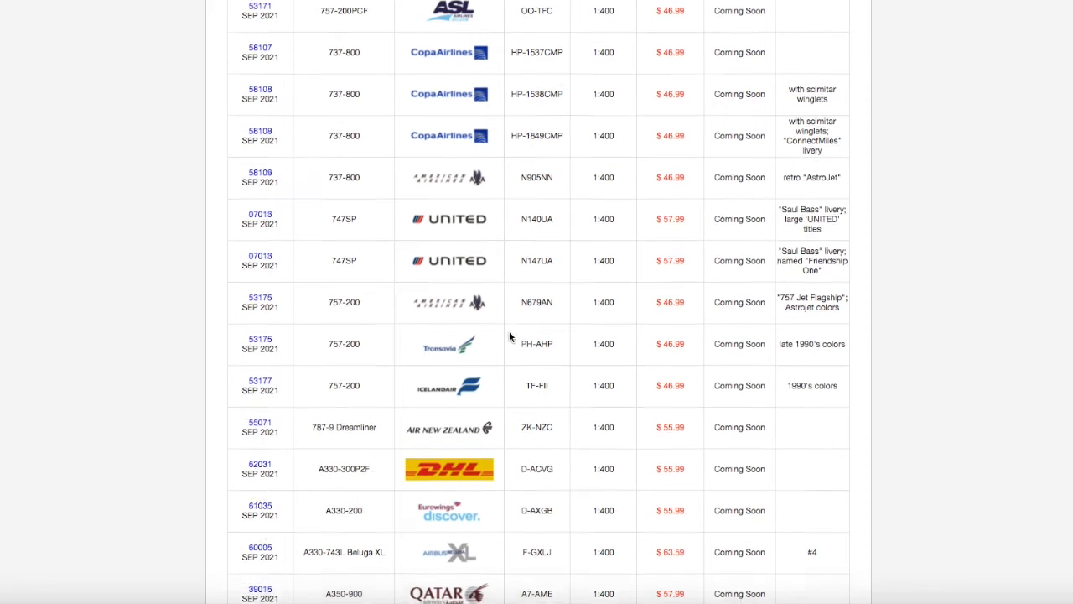
scroll(down, 3)
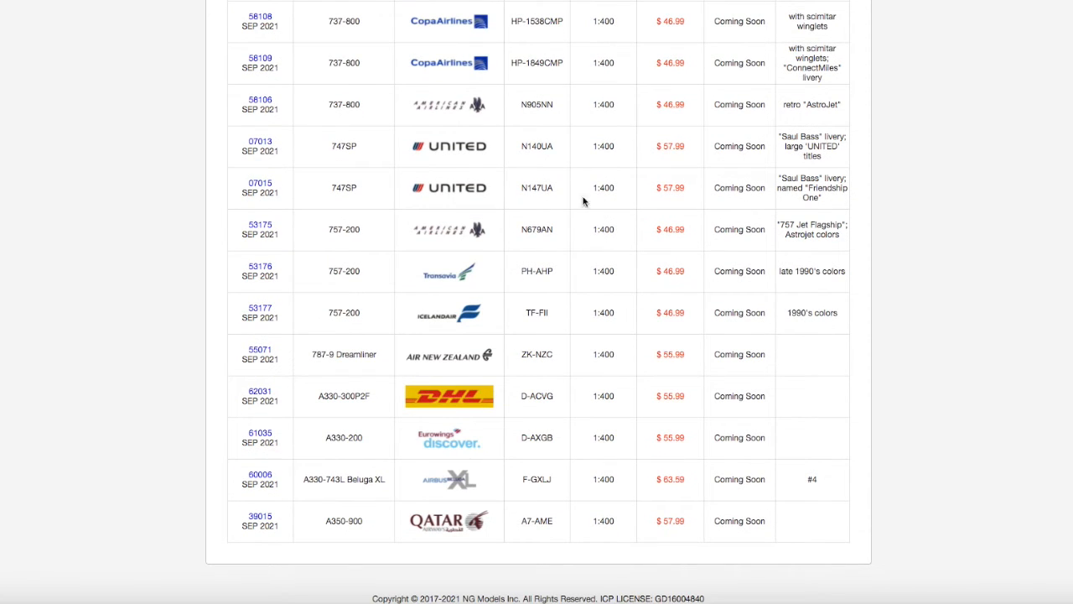
mouse_move(353, 480)
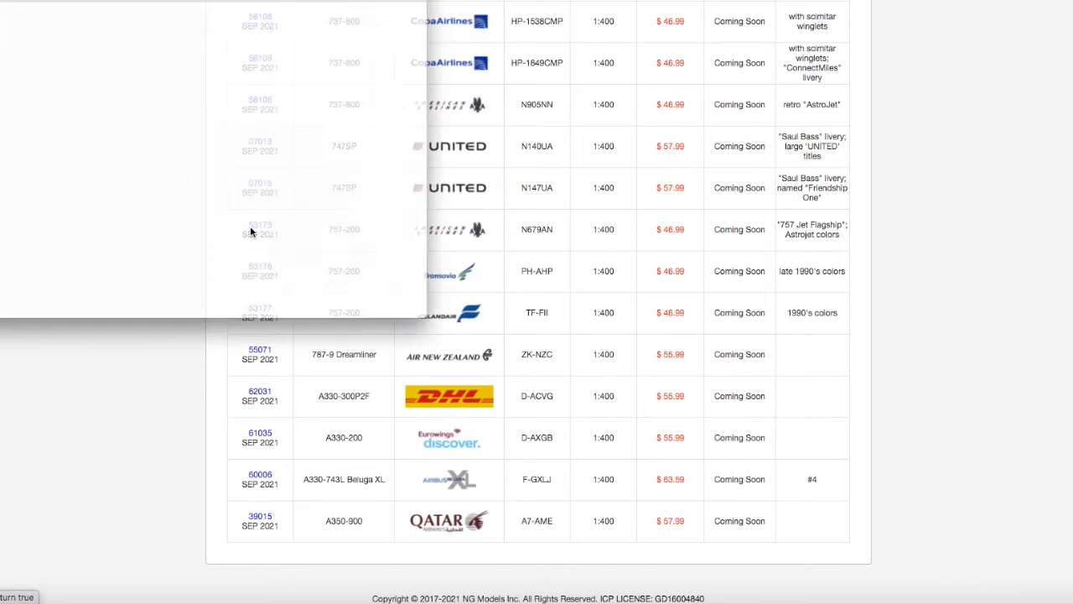
click(259, 228)
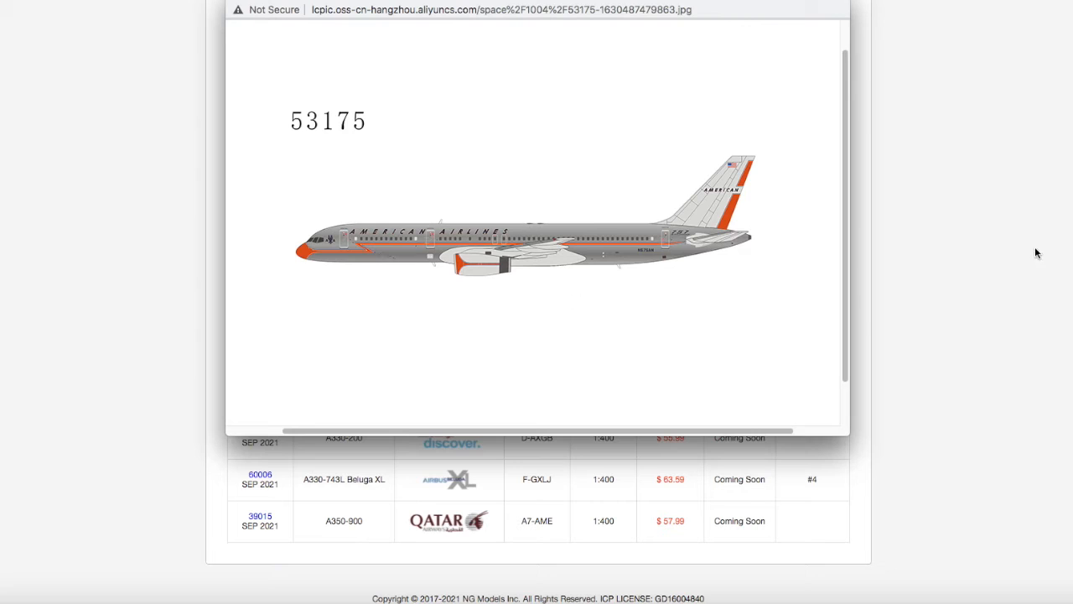
mouse_move(1015, 233)
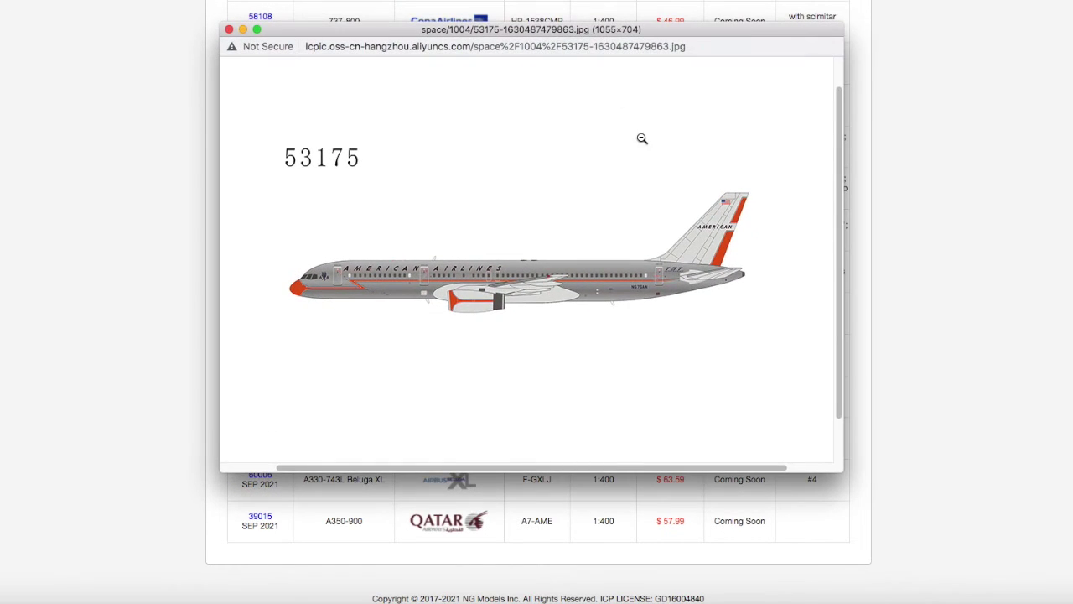
mouse_move(122, 61)
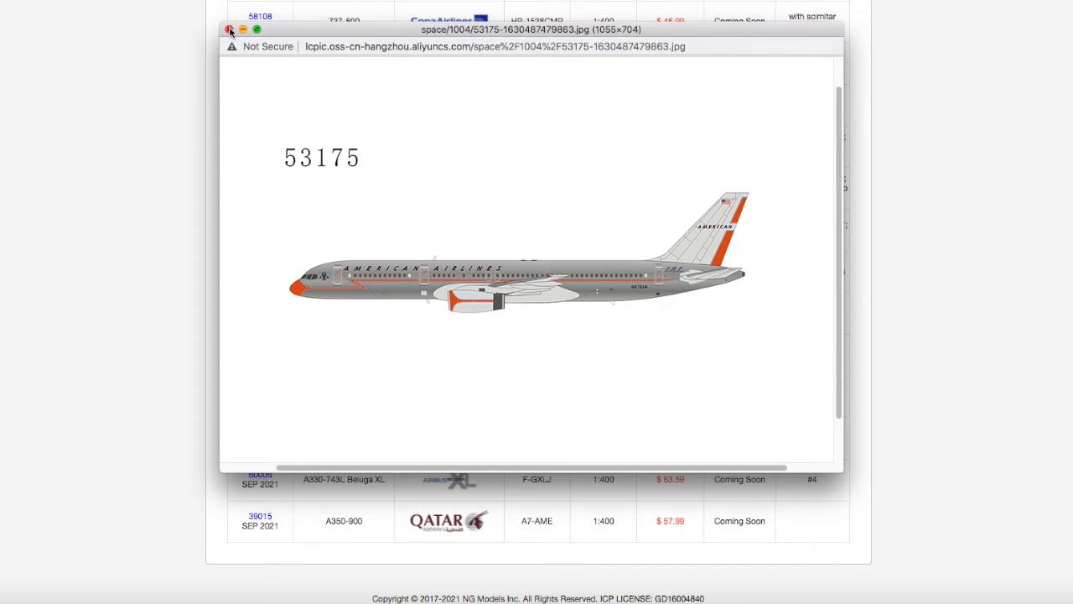
click(225, 28)
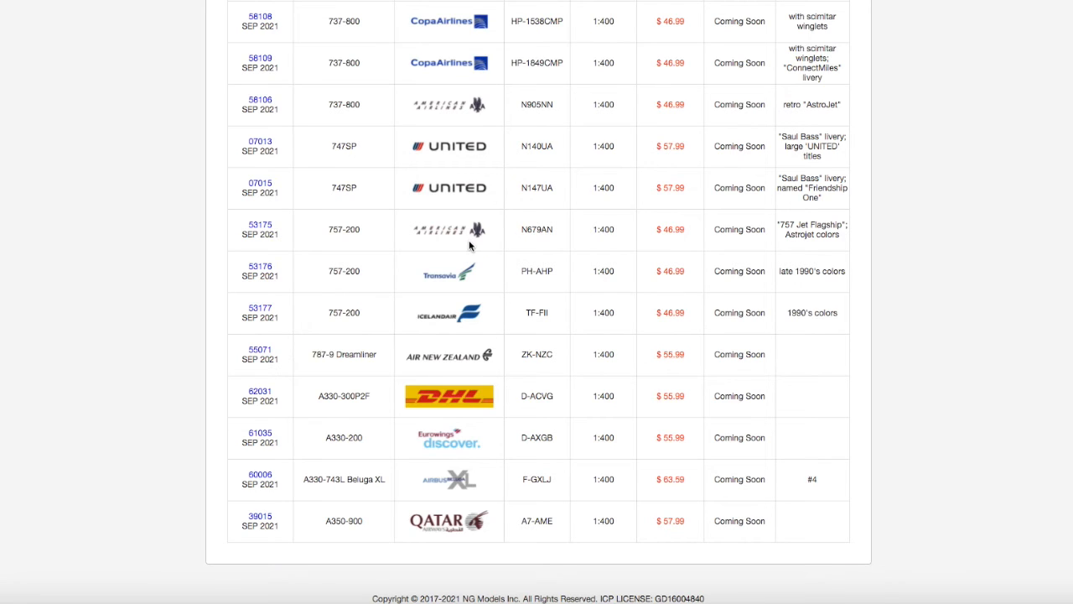
mouse_move(605, 229)
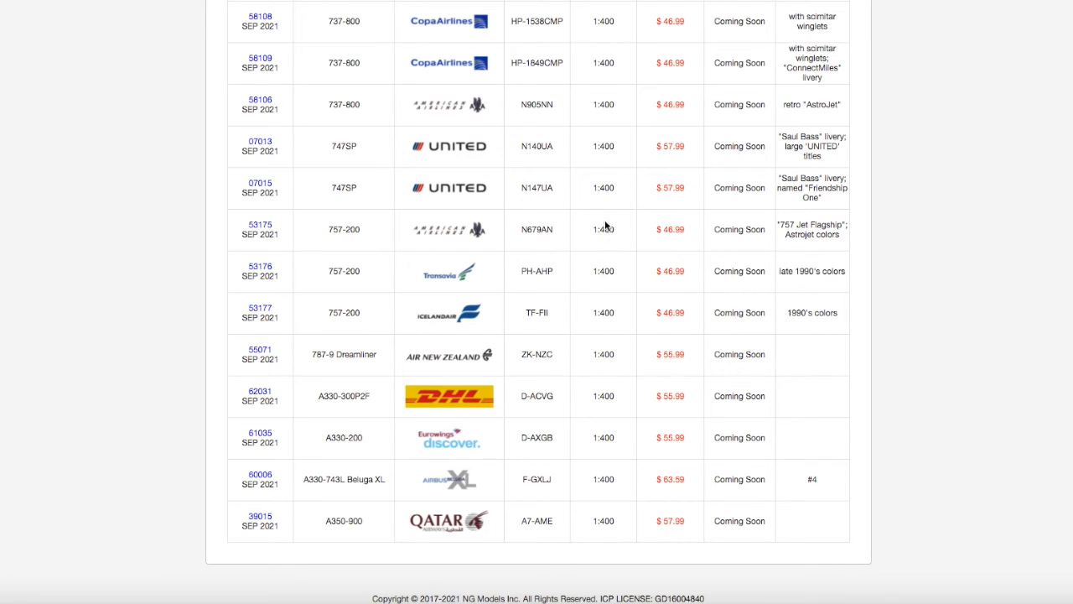
double_click(670, 229)
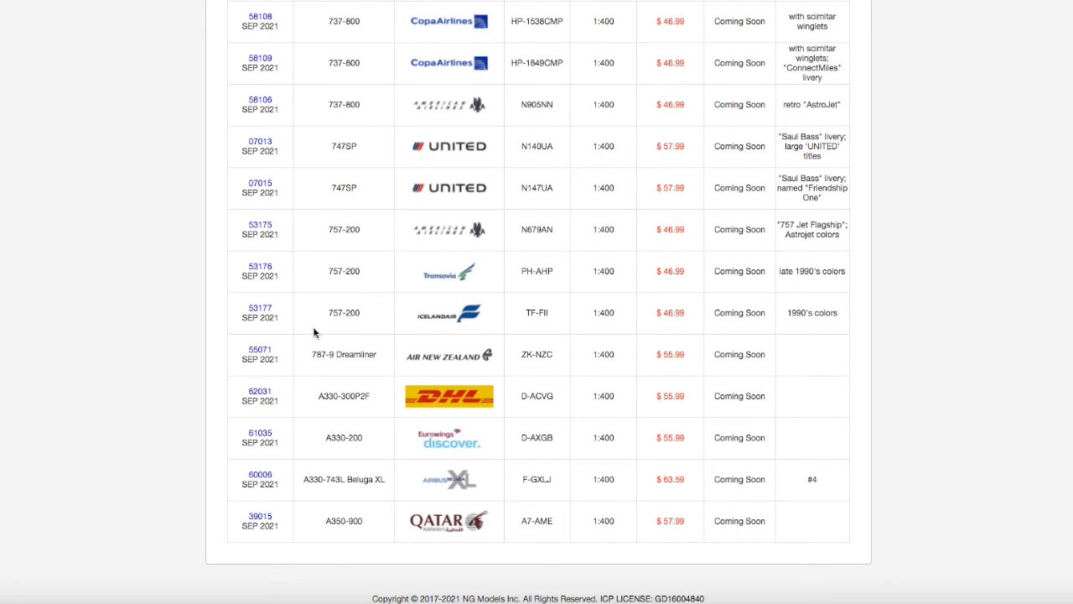
mouse_move(294, 328)
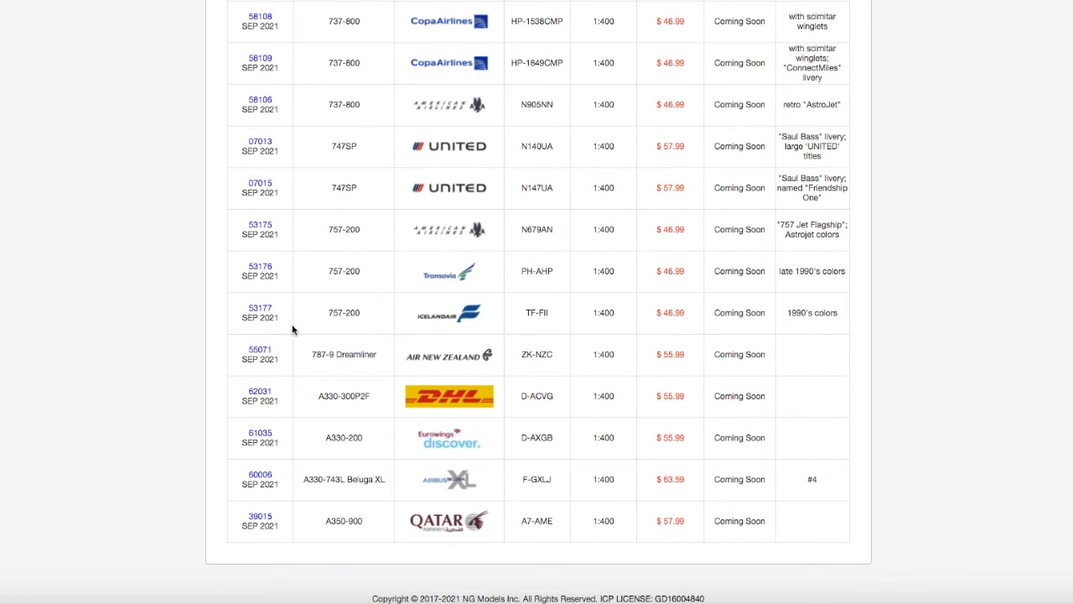
mouse_move(235, 329)
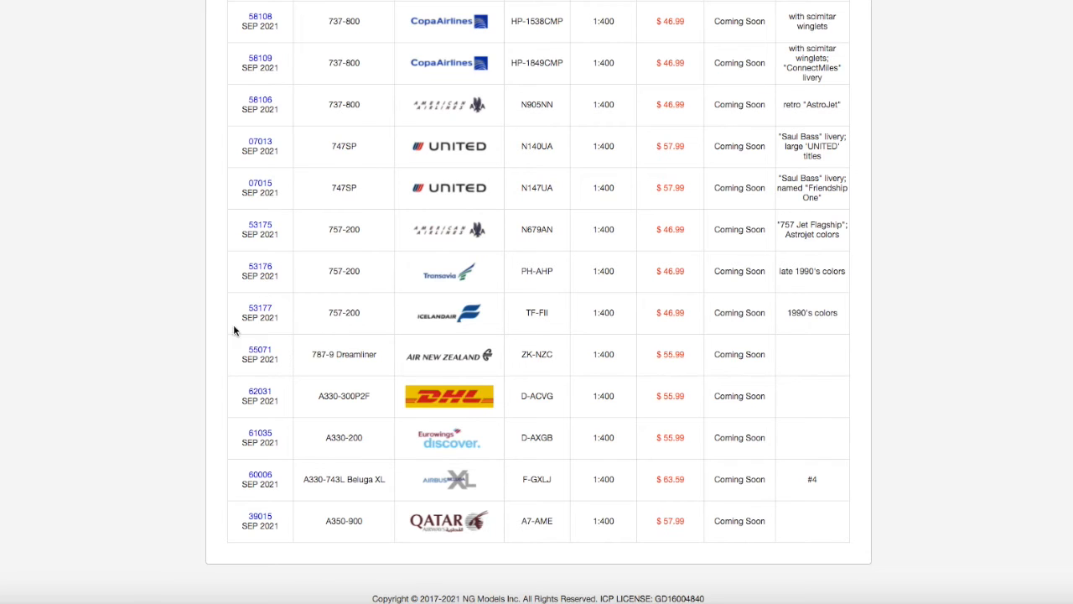
mouse_move(269, 291)
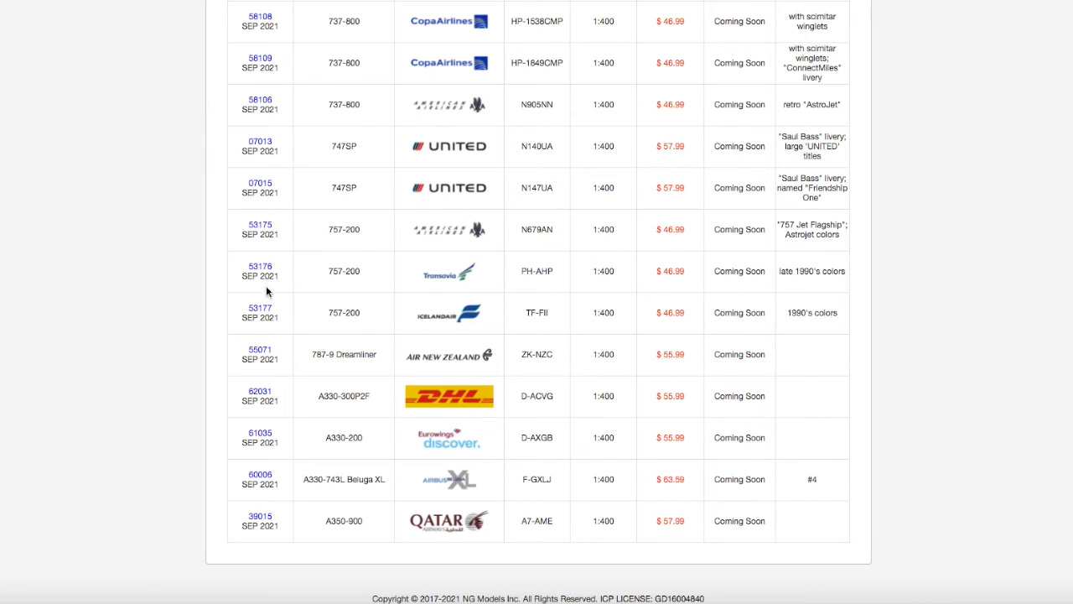
click(260, 266)
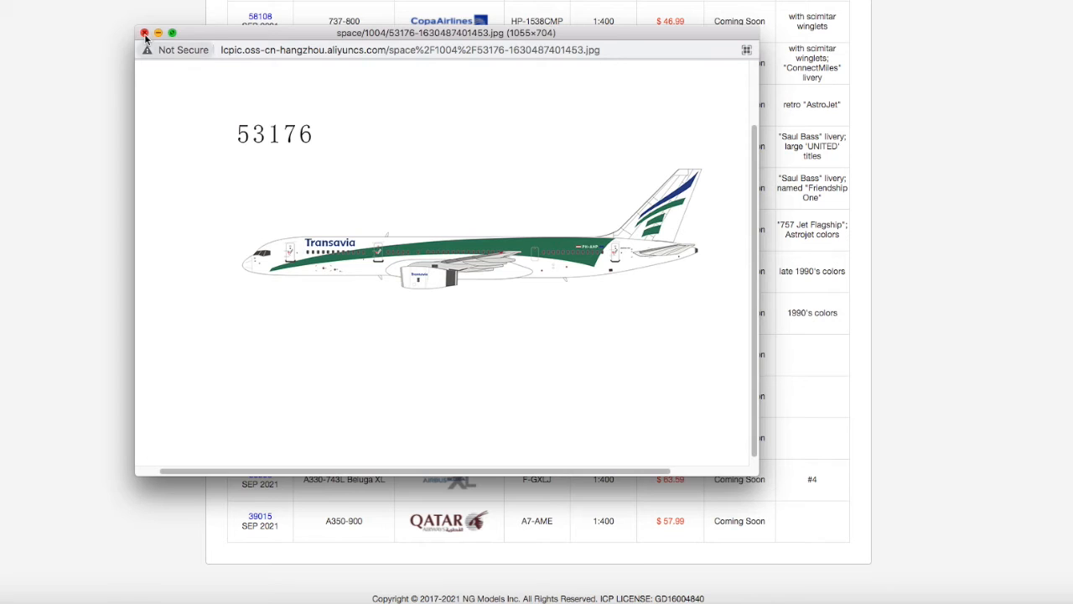
click(145, 32)
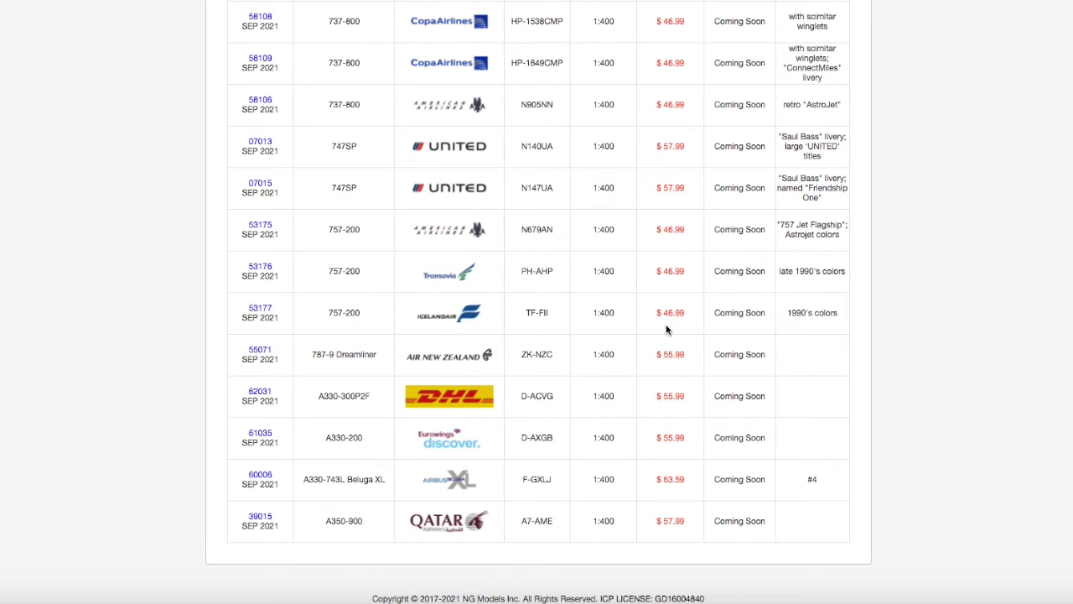
mouse_move(654, 337)
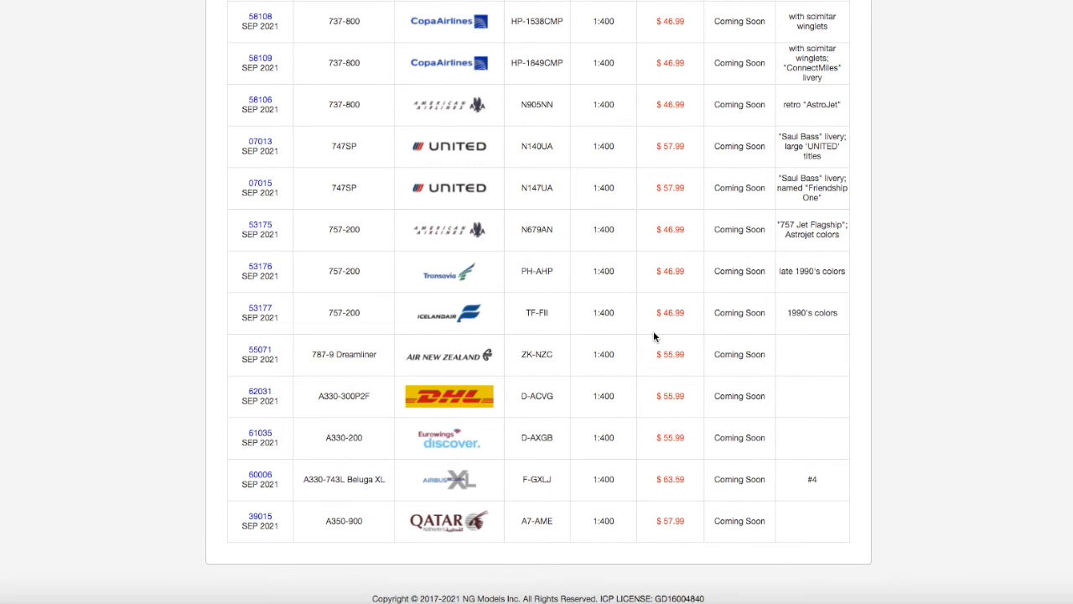
mouse_move(244, 320)
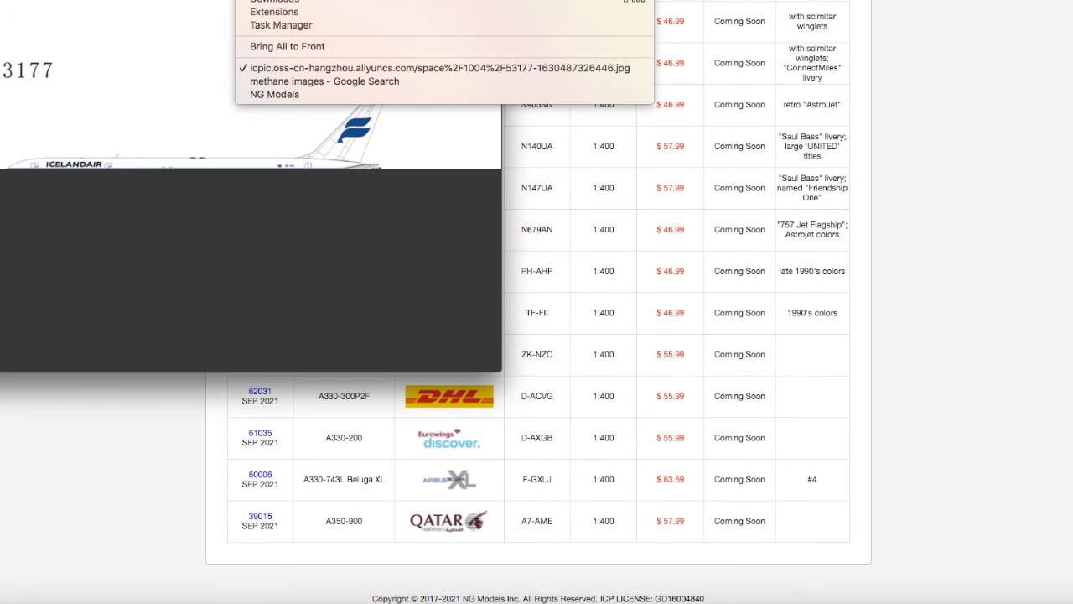
click(442, 67)
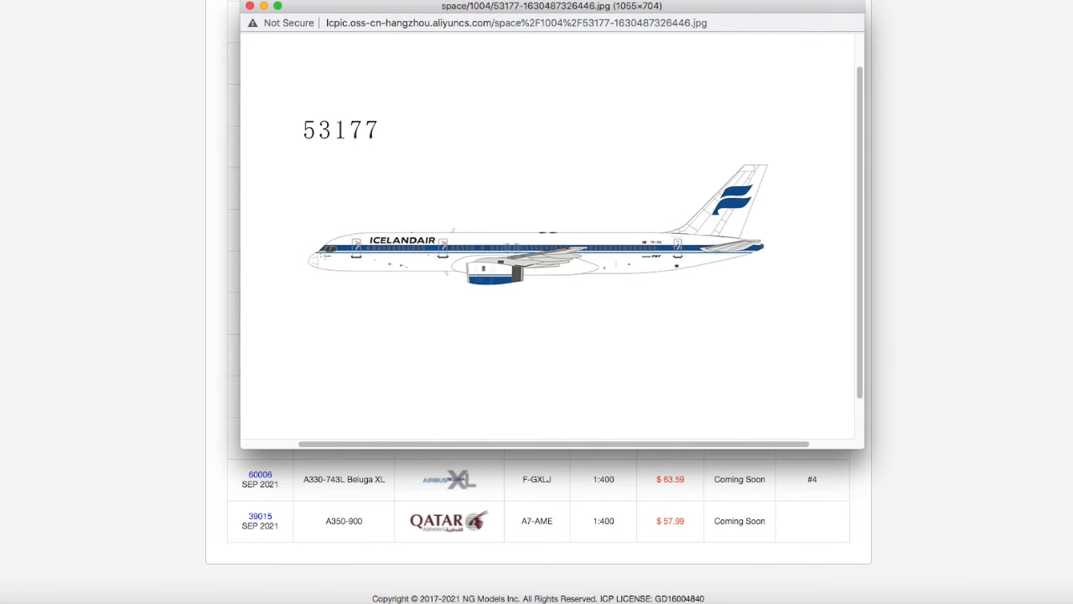
mouse_move(254, 25)
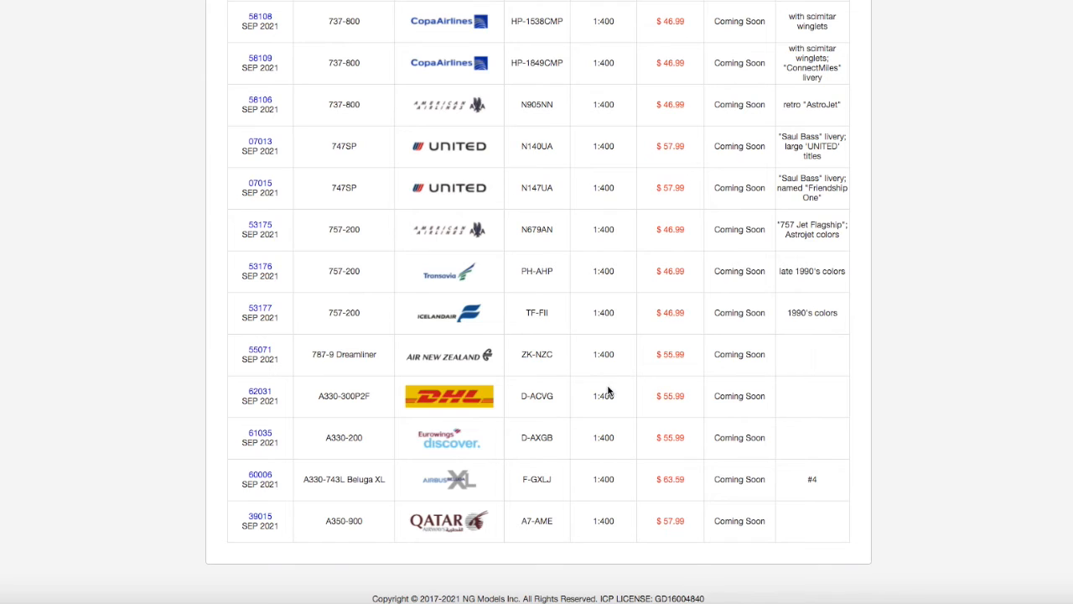
mouse_move(578, 379)
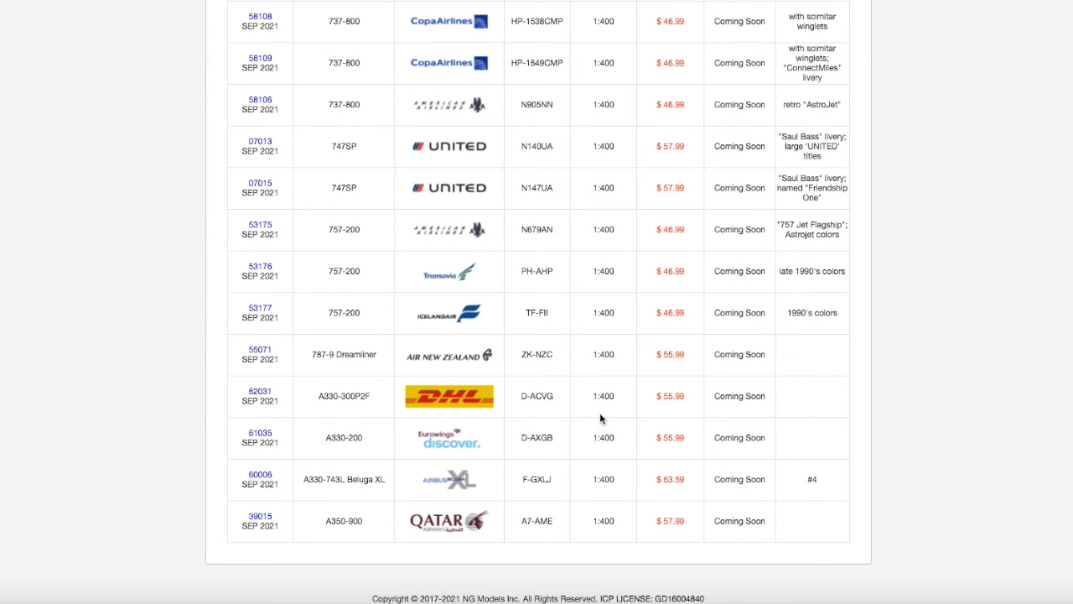
scroll(down, 3)
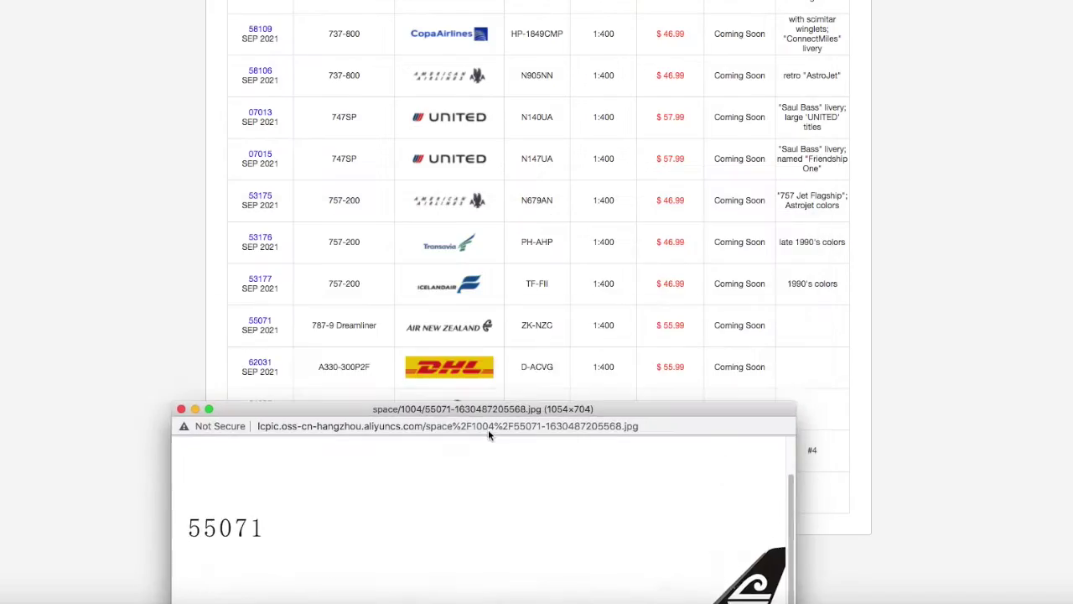
drag(482, 409, 482, 11)
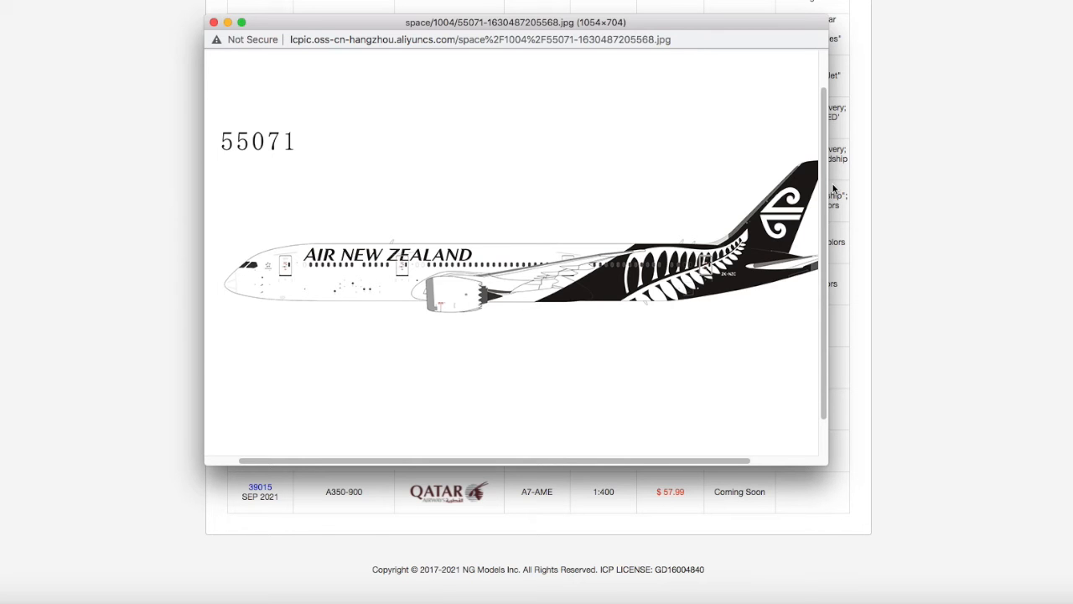
click(223, 26)
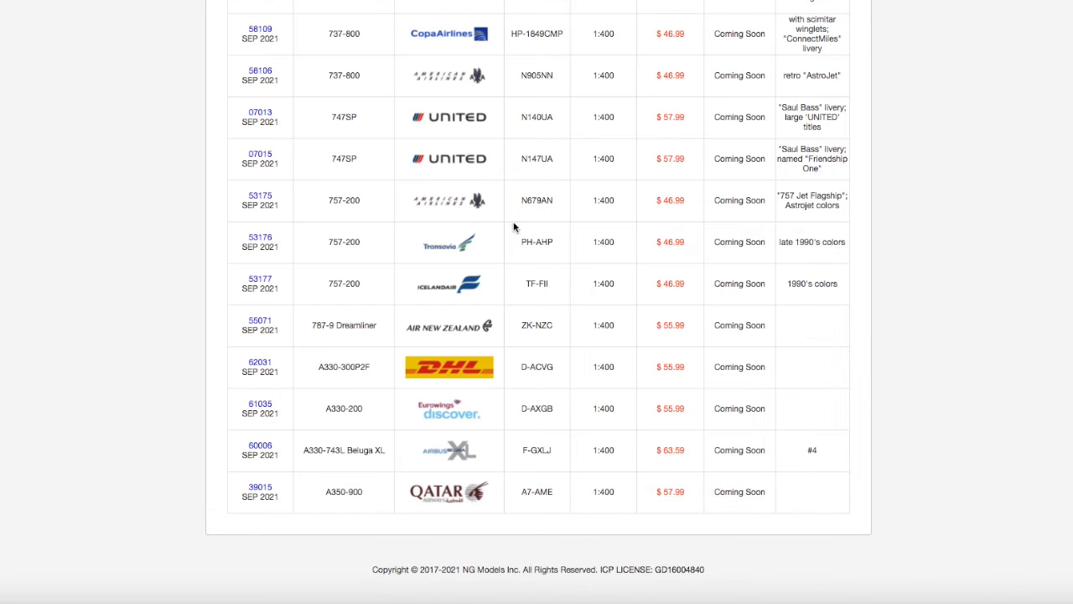
mouse_move(579, 326)
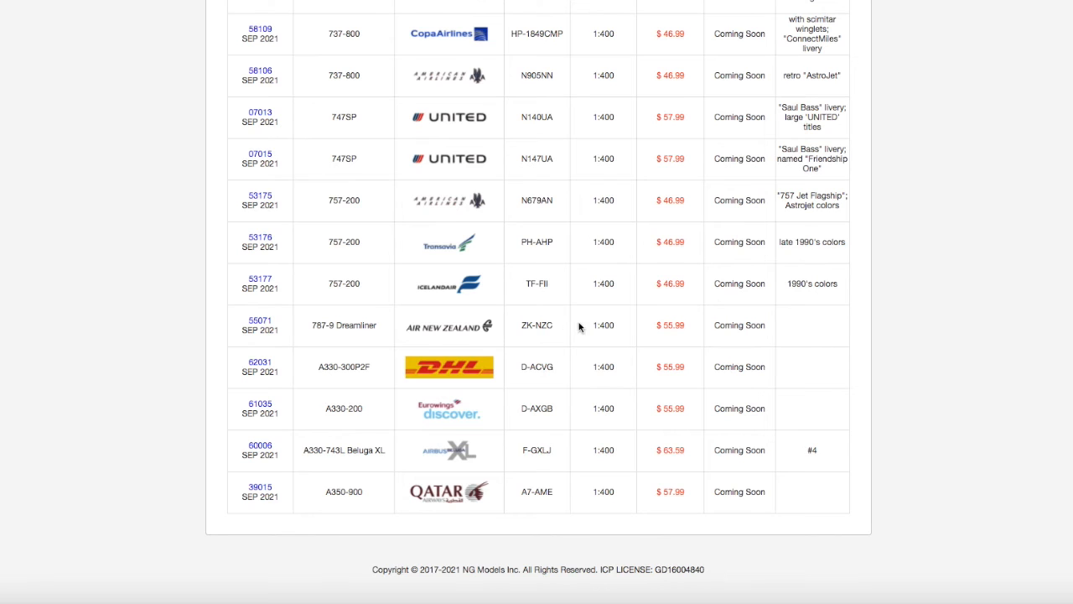
mouse_move(277, 373)
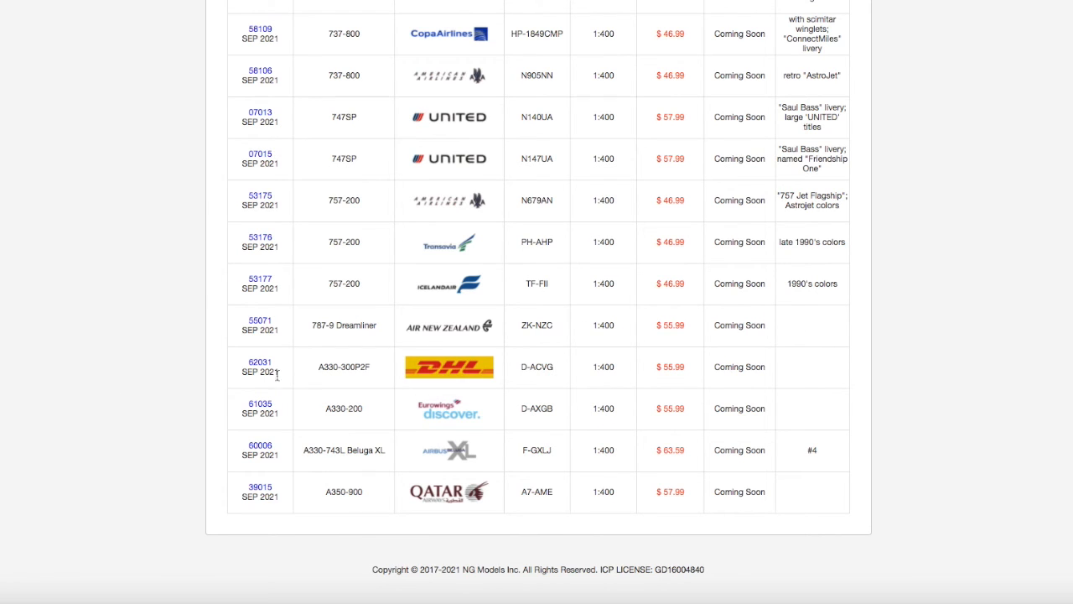
click(448, 367)
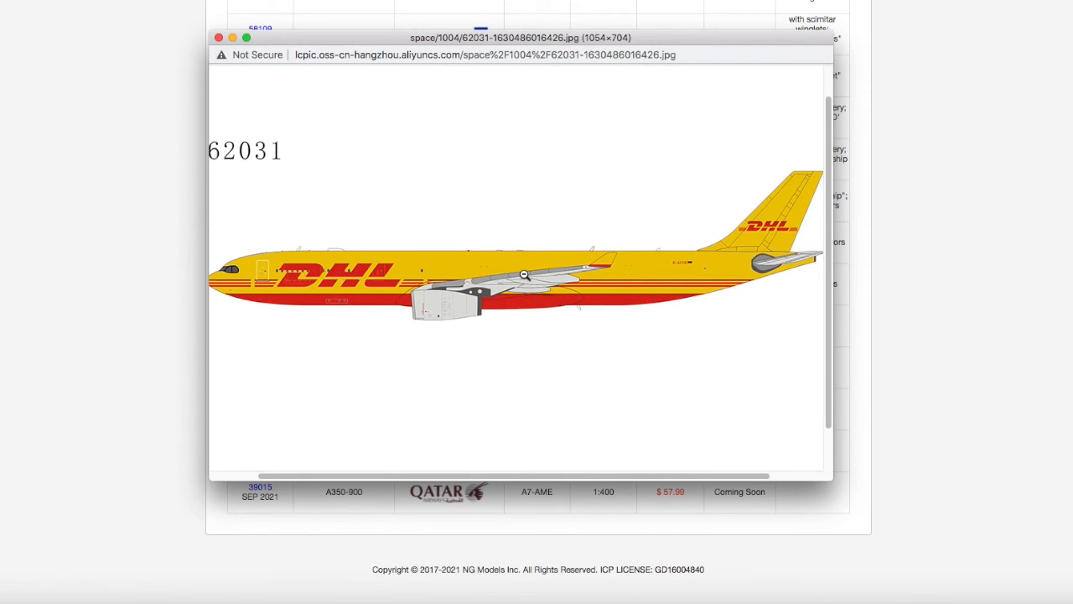
mouse_move(210, 44)
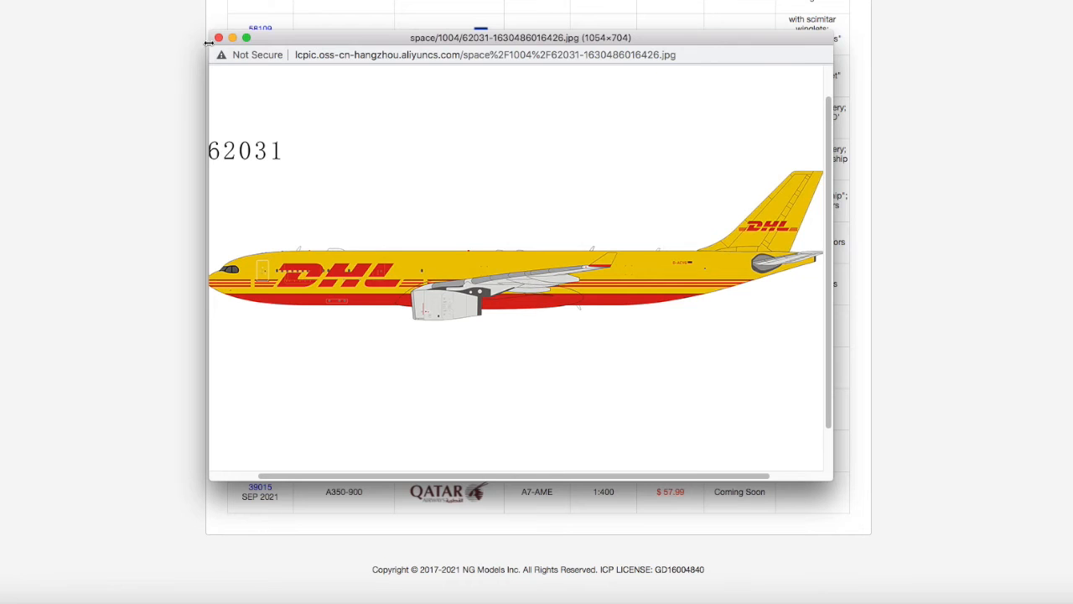
mouse_move(219, 37)
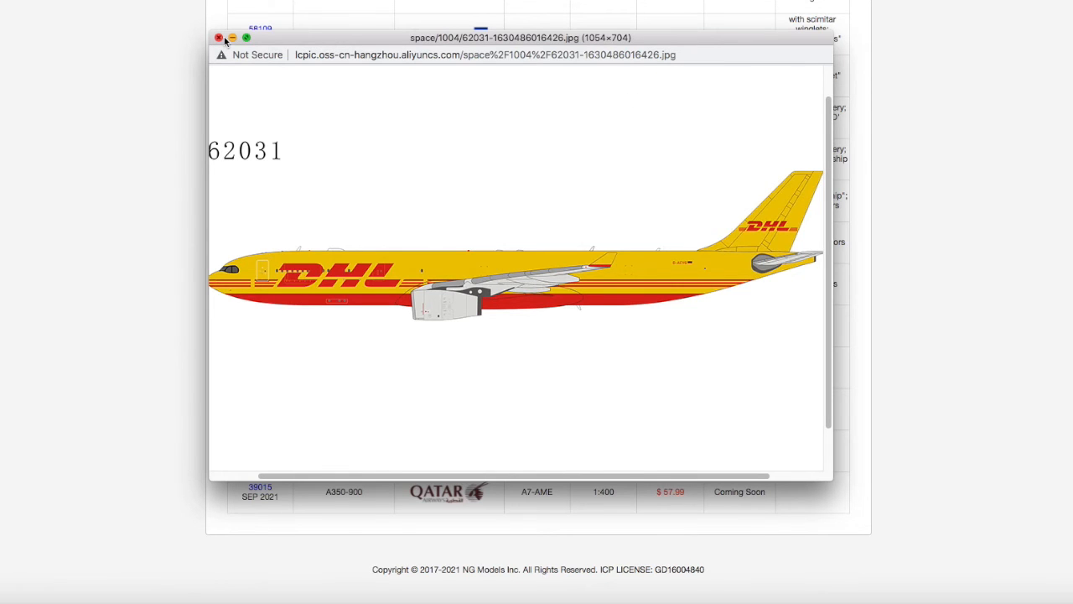
click(220, 36)
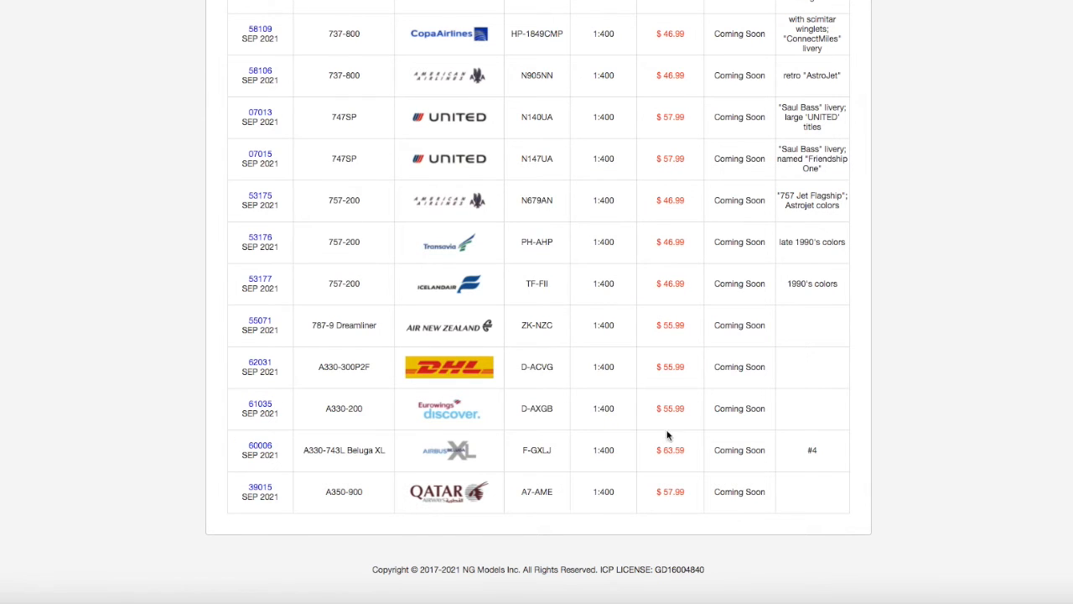
mouse_move(712, 326)
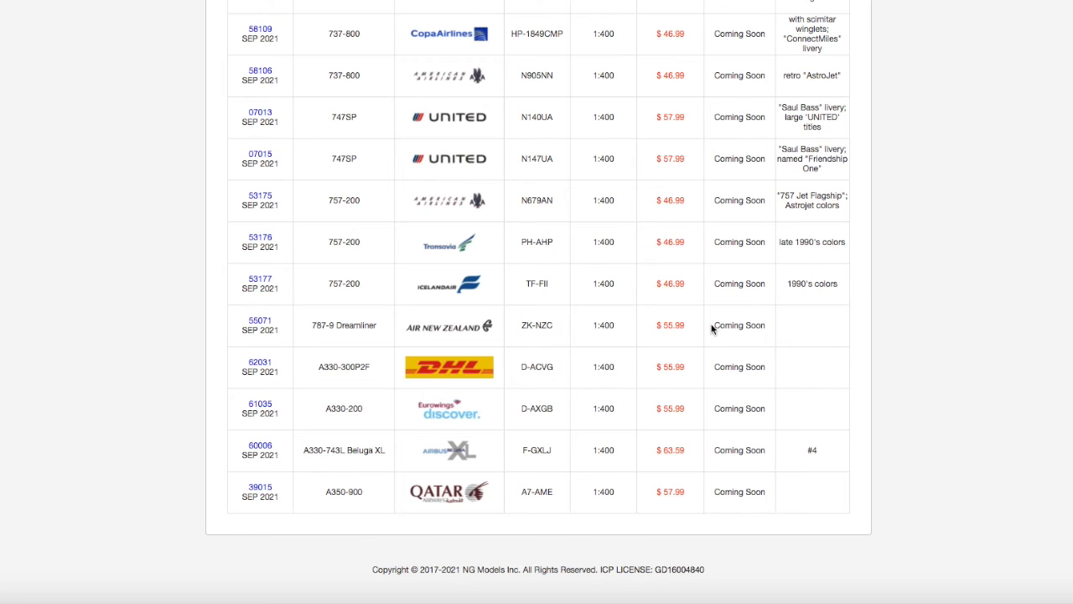
mouse_move(178, 411)
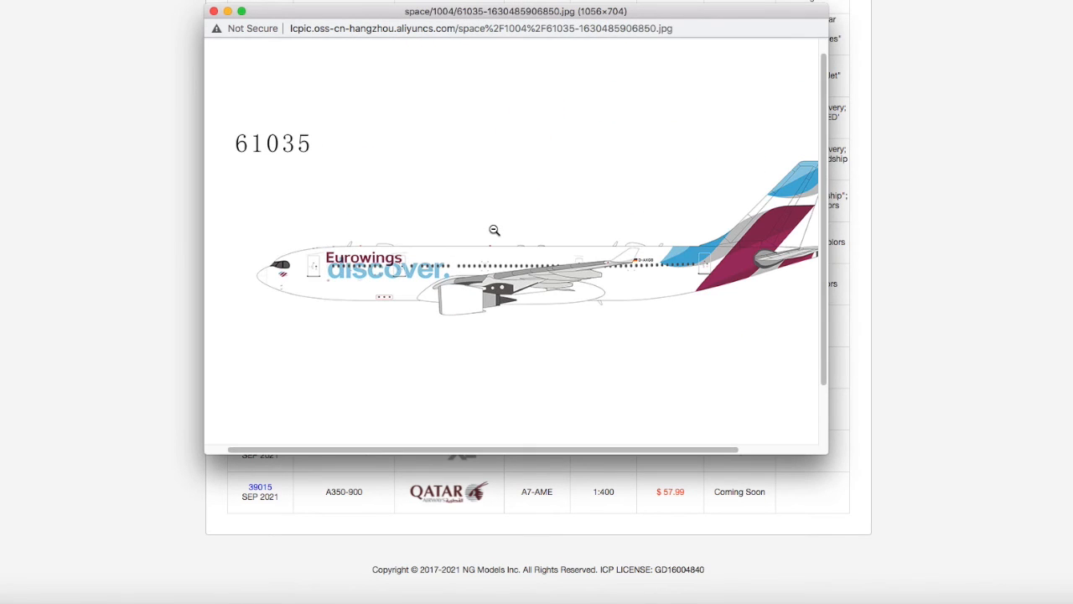
mouse_move(537, 283)
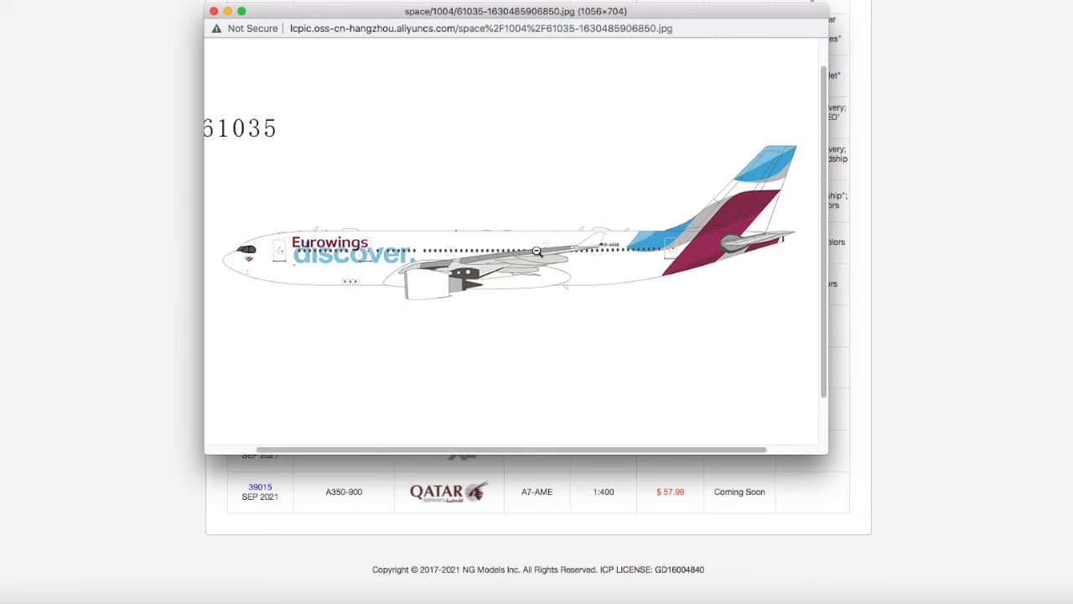
mouse_move(329, 182)
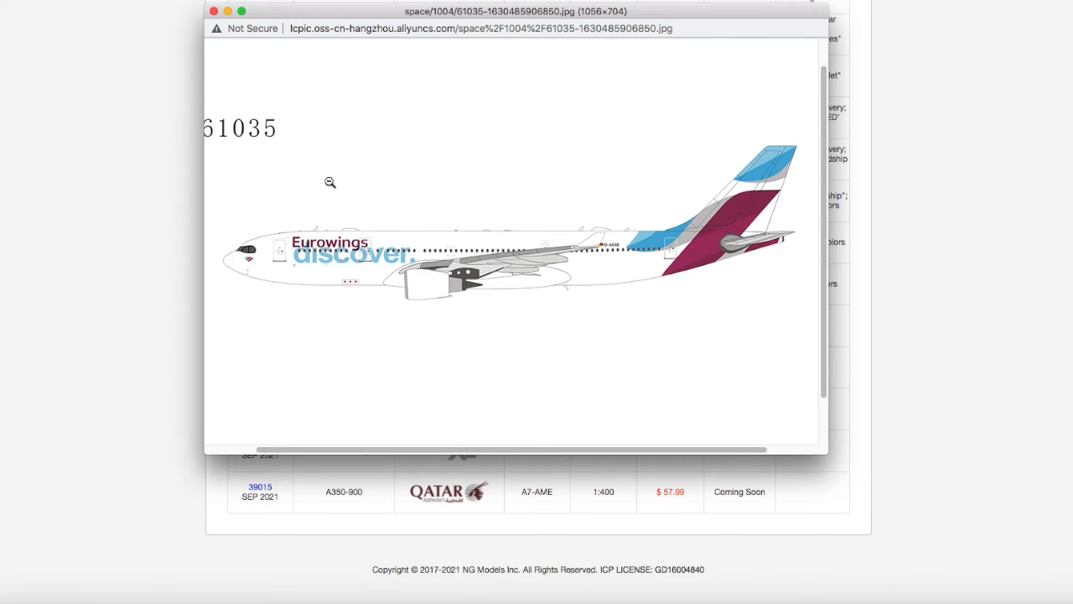
mouse_move(363, 113)
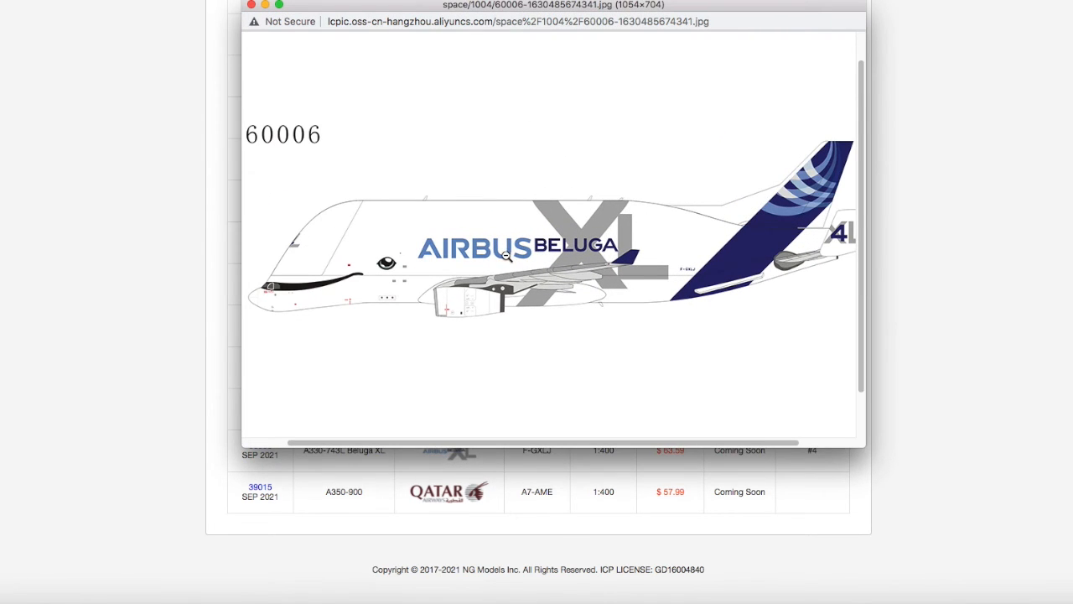
mouse_move(507, 258)
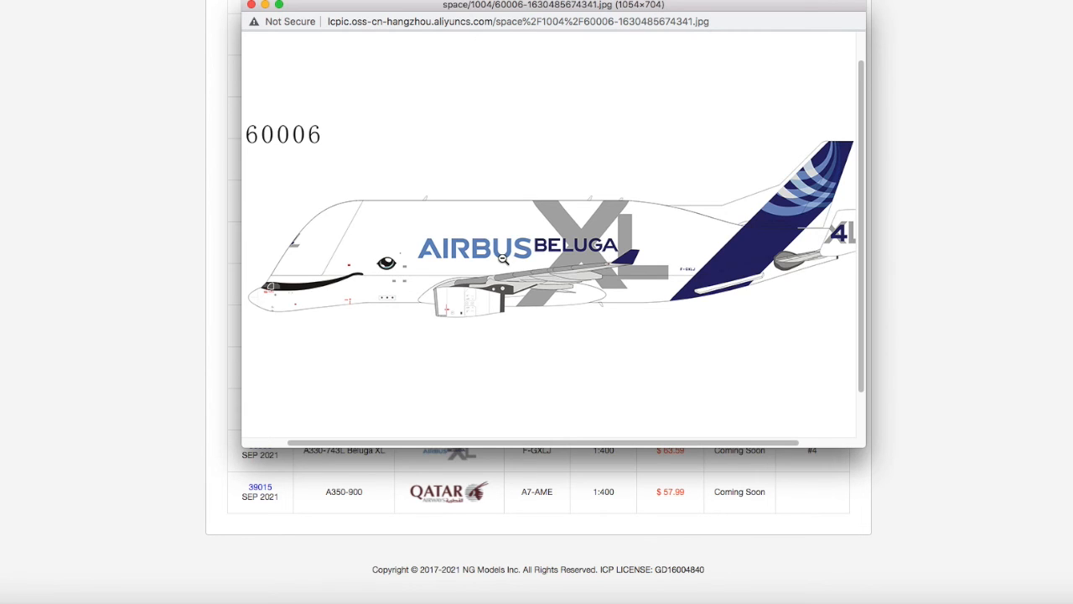
mouse_move(225, 57)
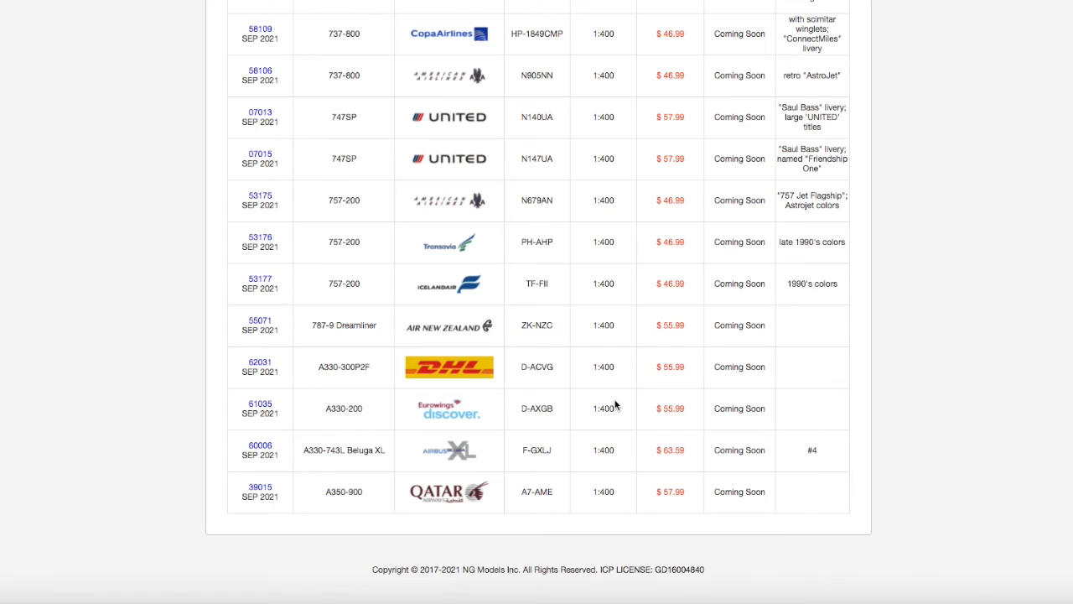
mouse_move(586, 460)
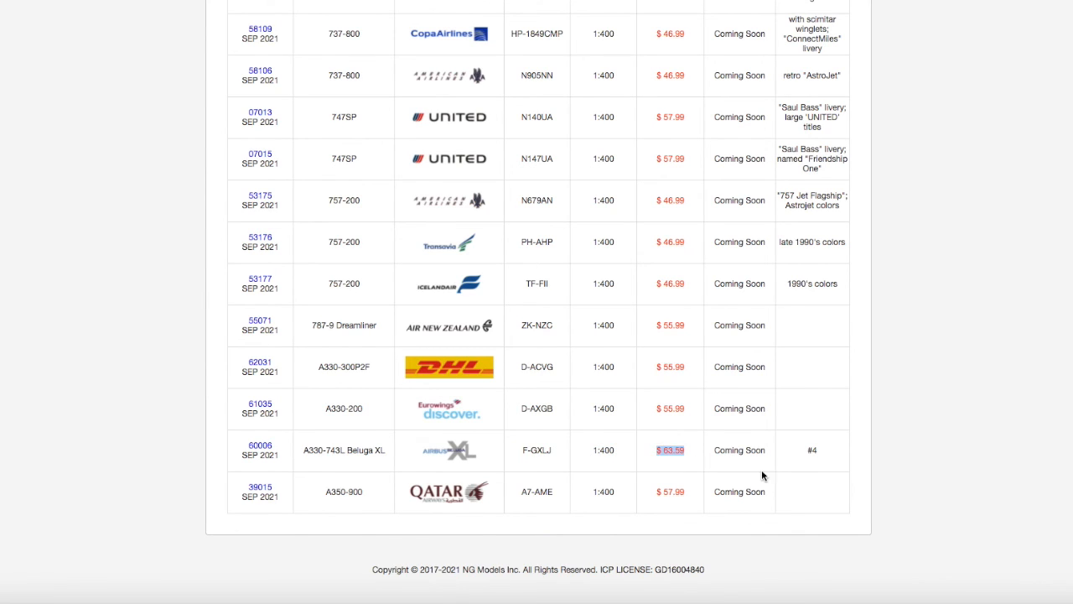
mouse_move(244, 497)
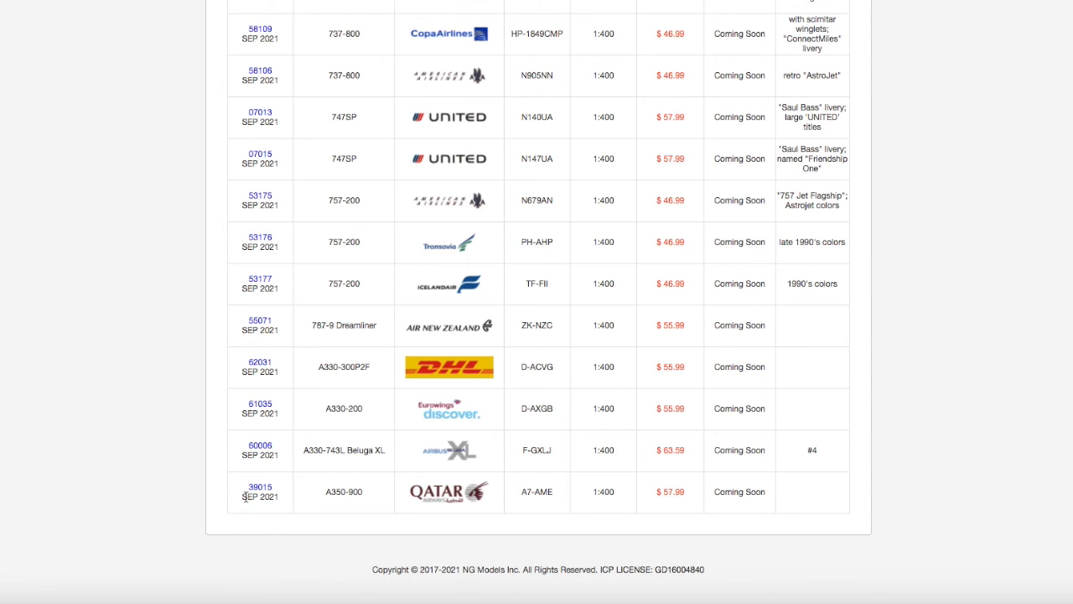
click(260, 486)
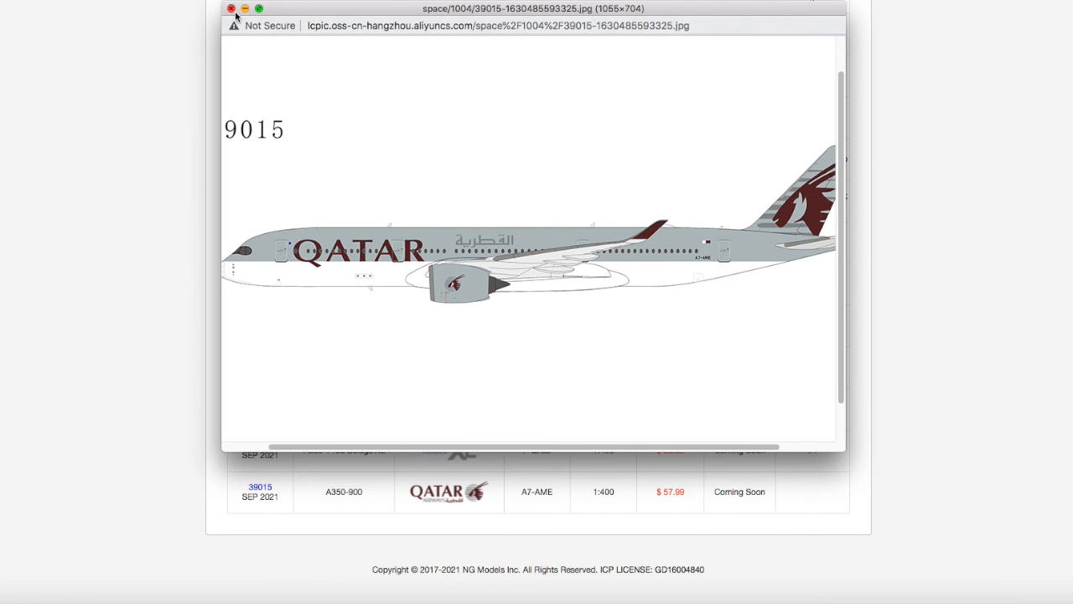
click(235, 8)
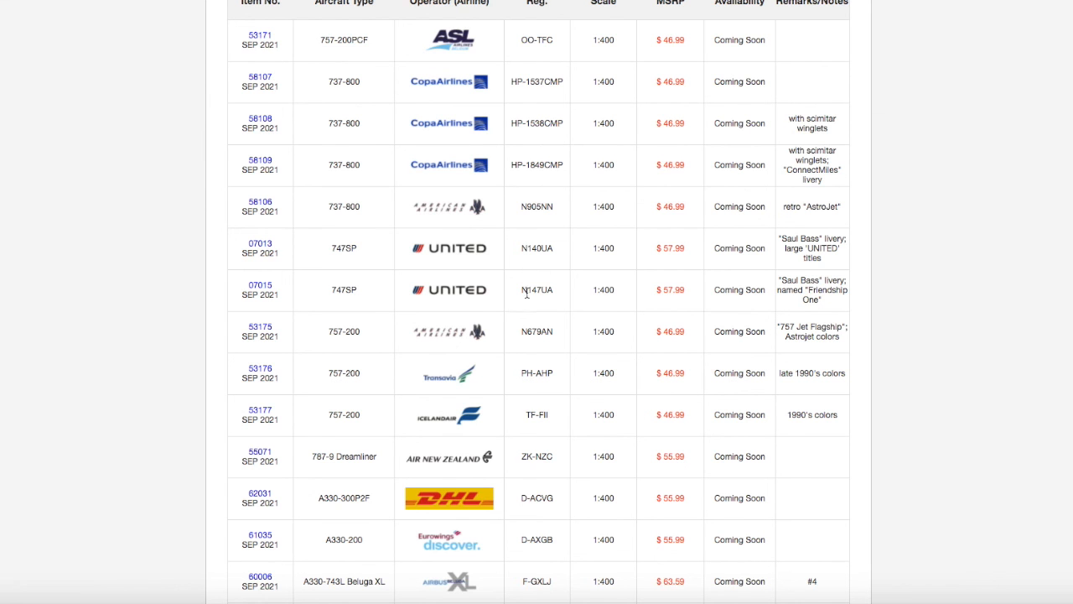
scroll(down, 3)
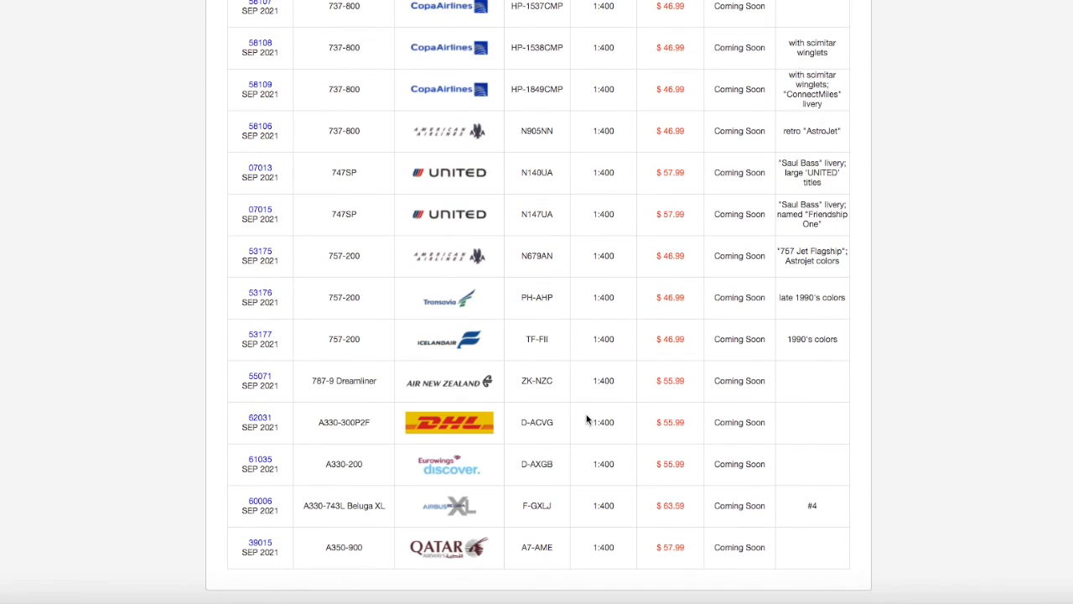
mouse_move(579, 426)
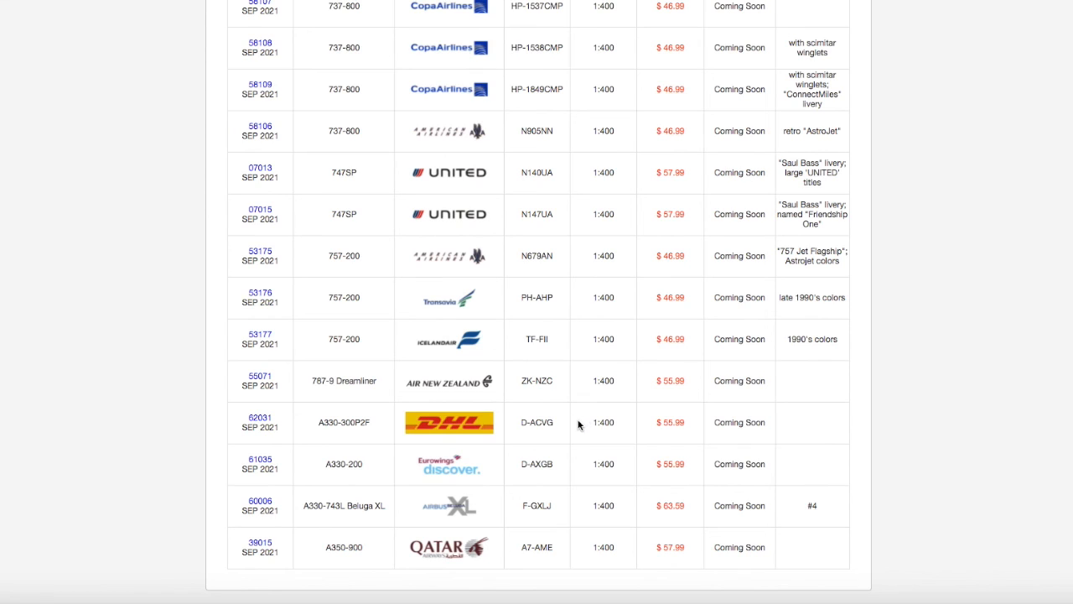
mouse_move(572, 427)
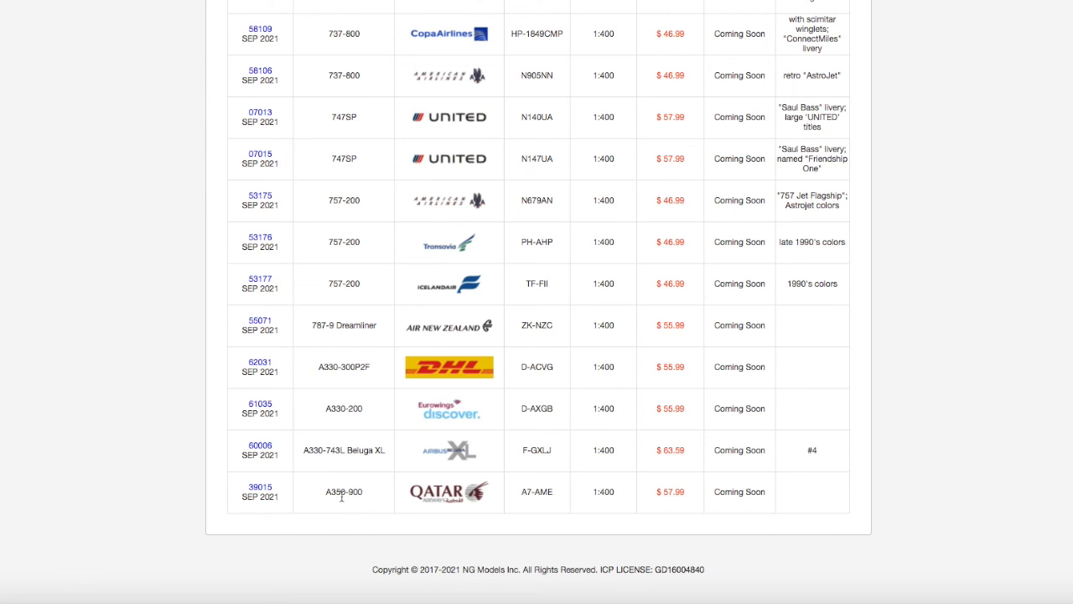
mouse_move(334, 504)
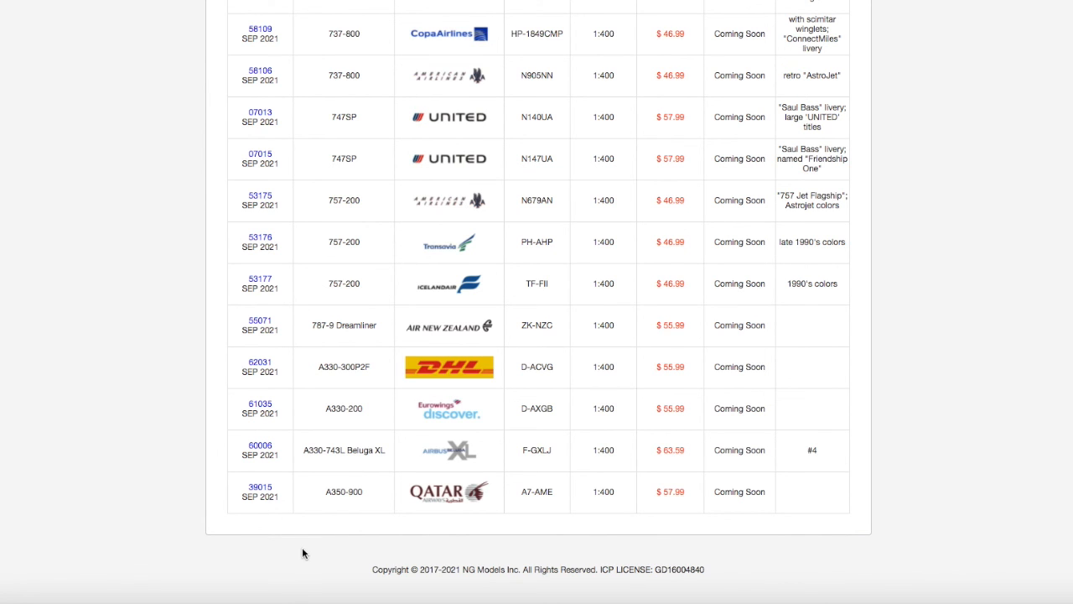
scroll(up, 3)
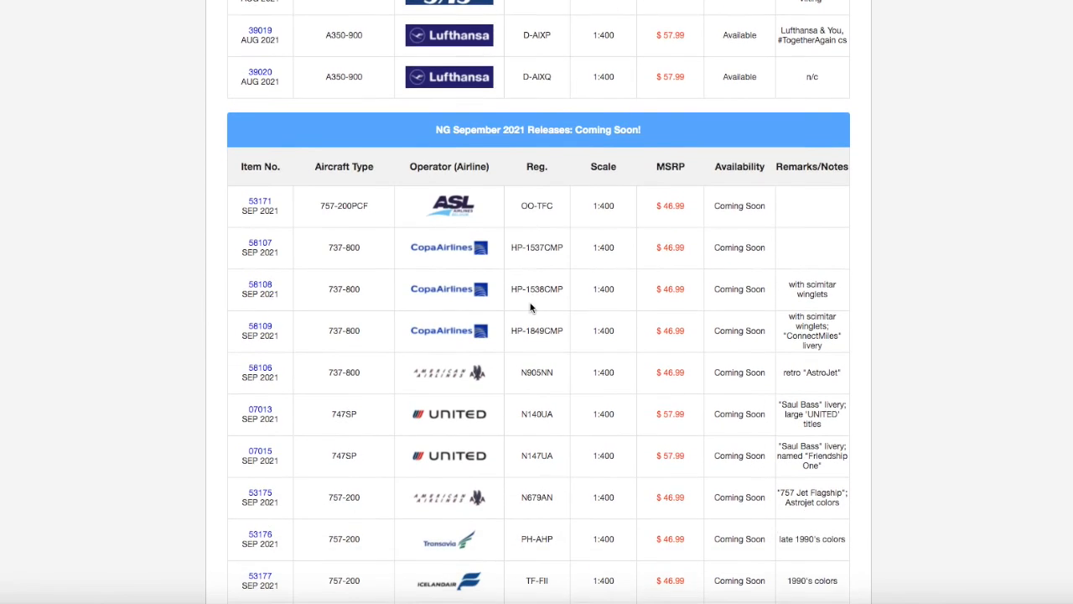
scroll(down, 3)
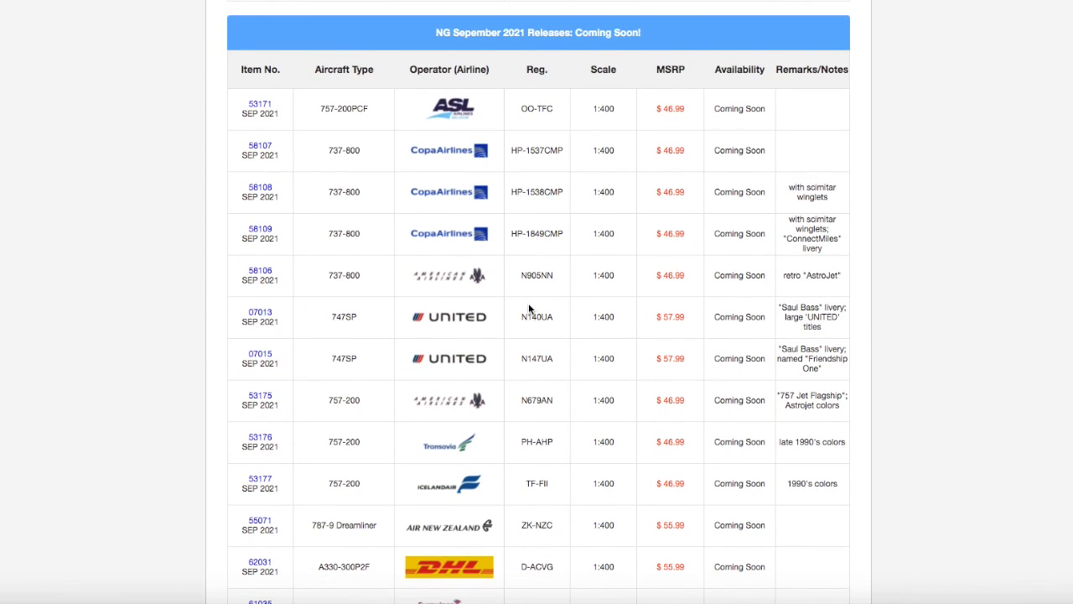